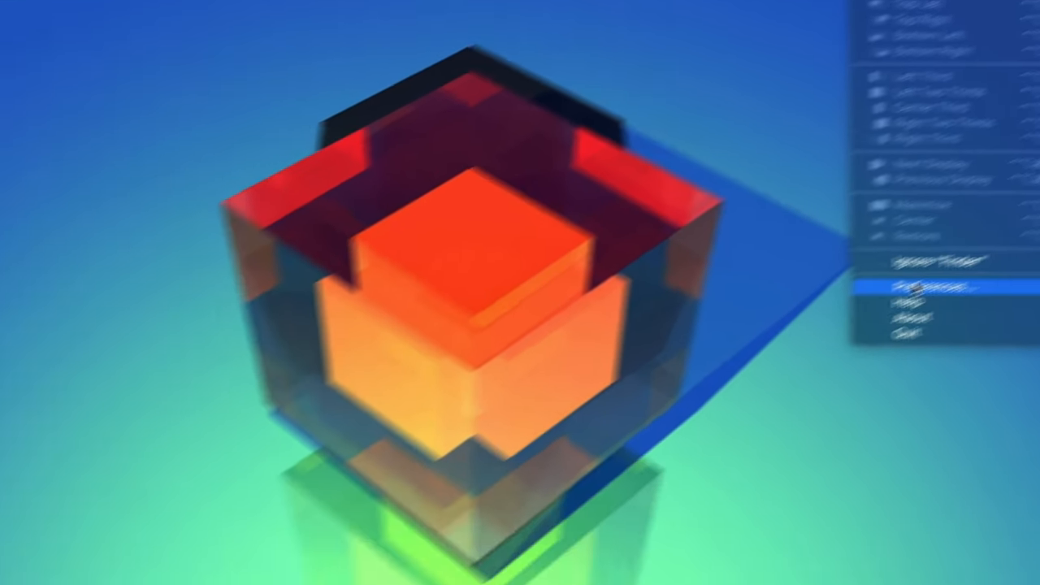
Review Magnet's window shortcuts and snap Chrome into the right half beside the video editor.
click(934, 286)
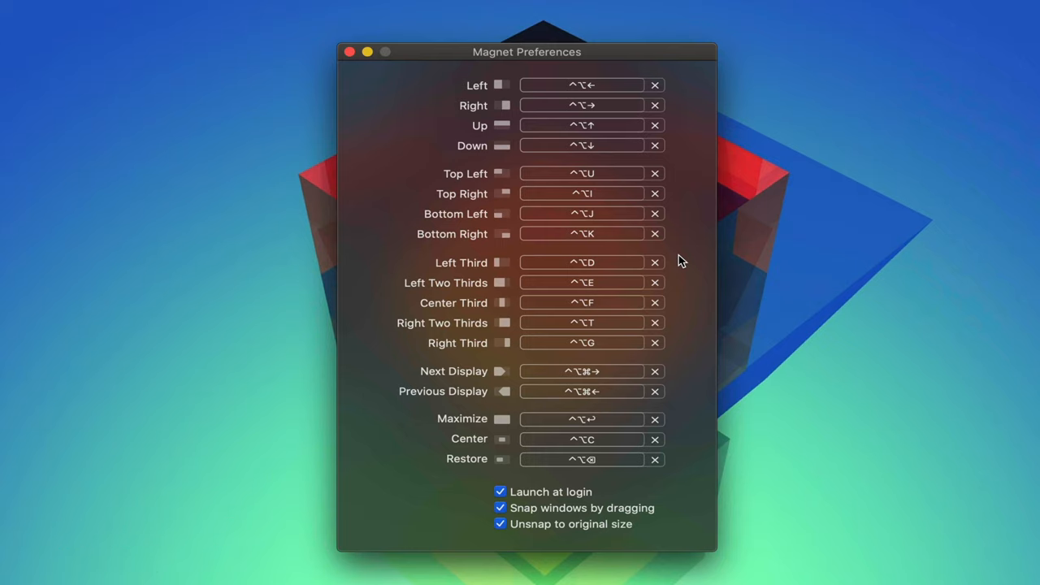
click(348, 52)
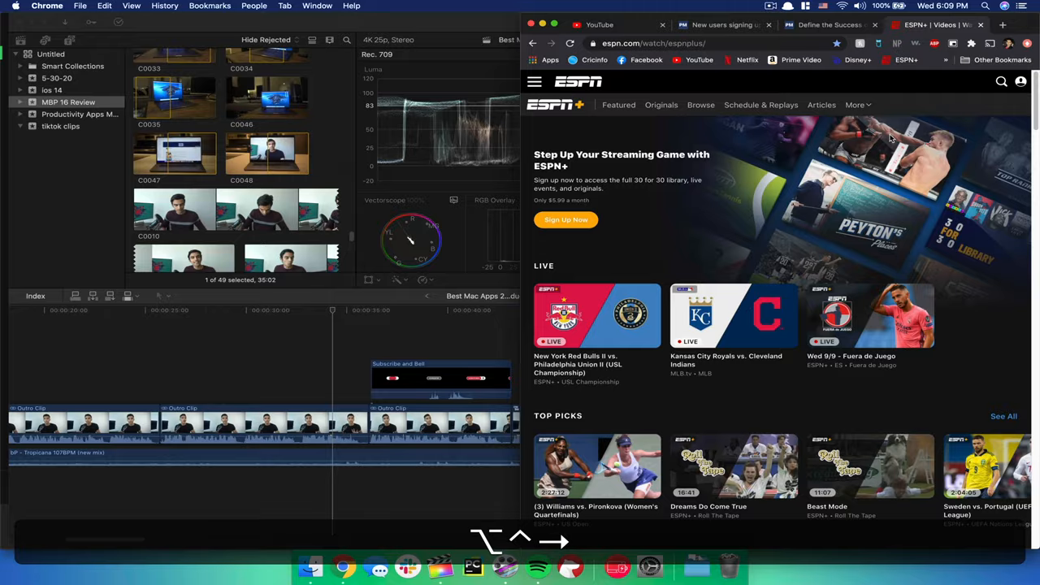
click(526, 12)
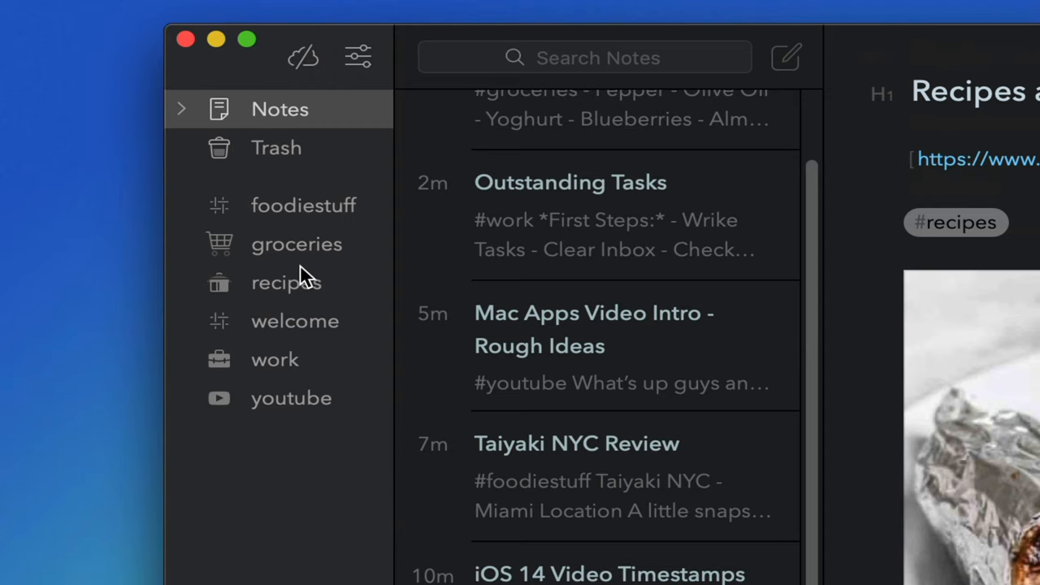
Change the recipes tag icon, search notes for 'images', and write Test Note with a hashtag.
right_click(285, 282)
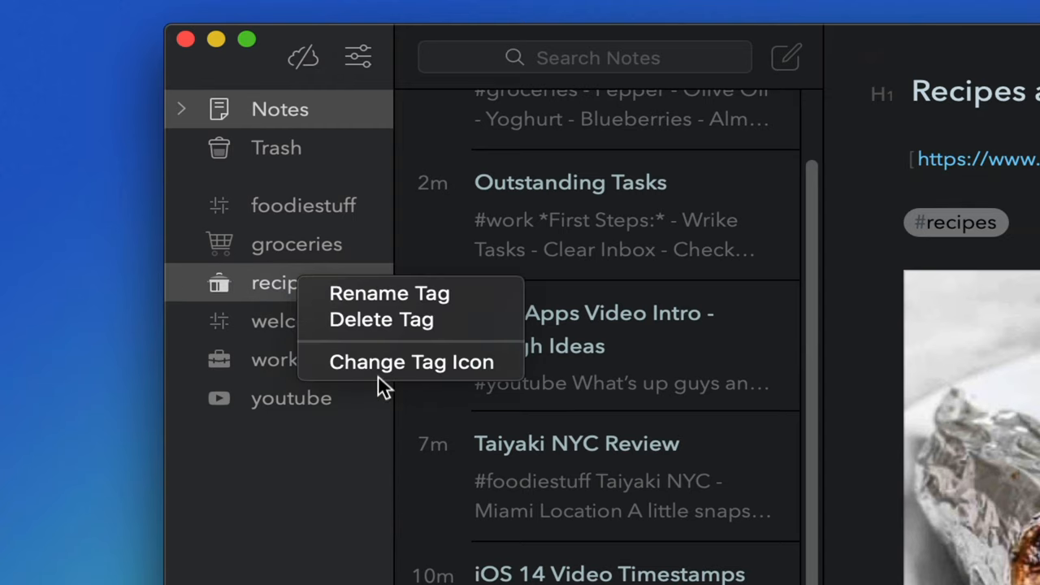
click(411, 361)
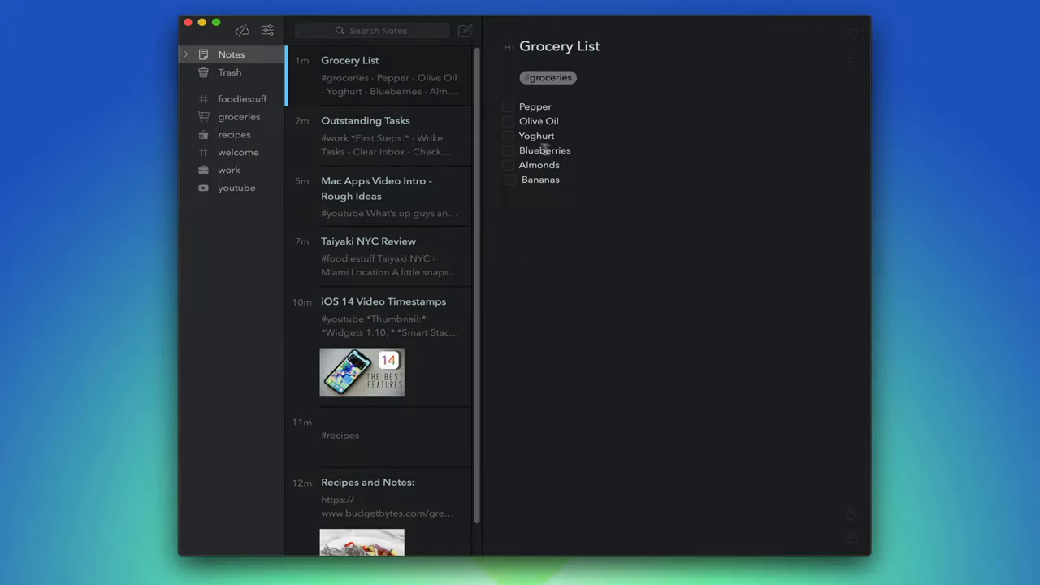
click(509, 107)
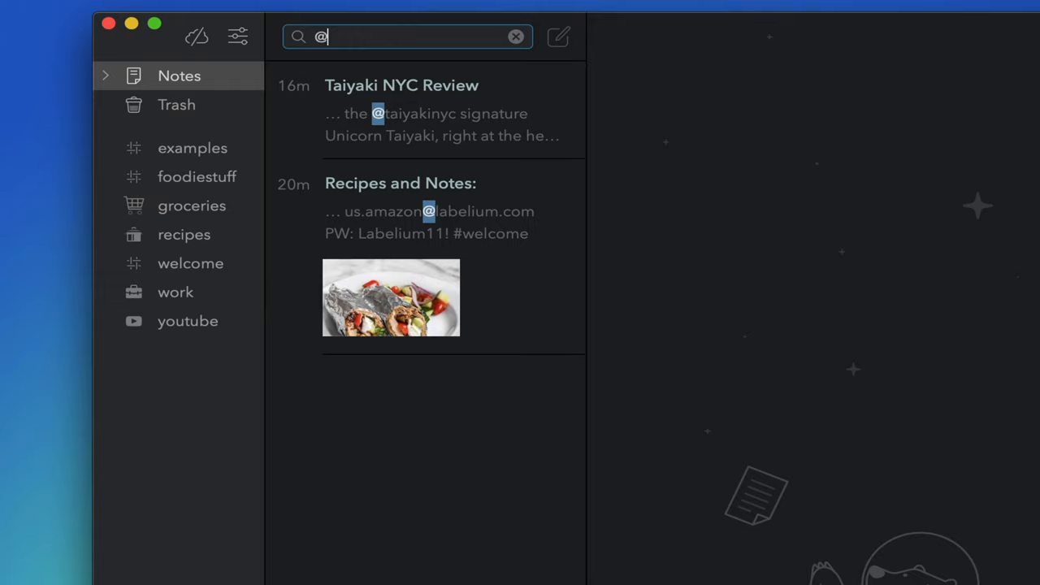
text(images)
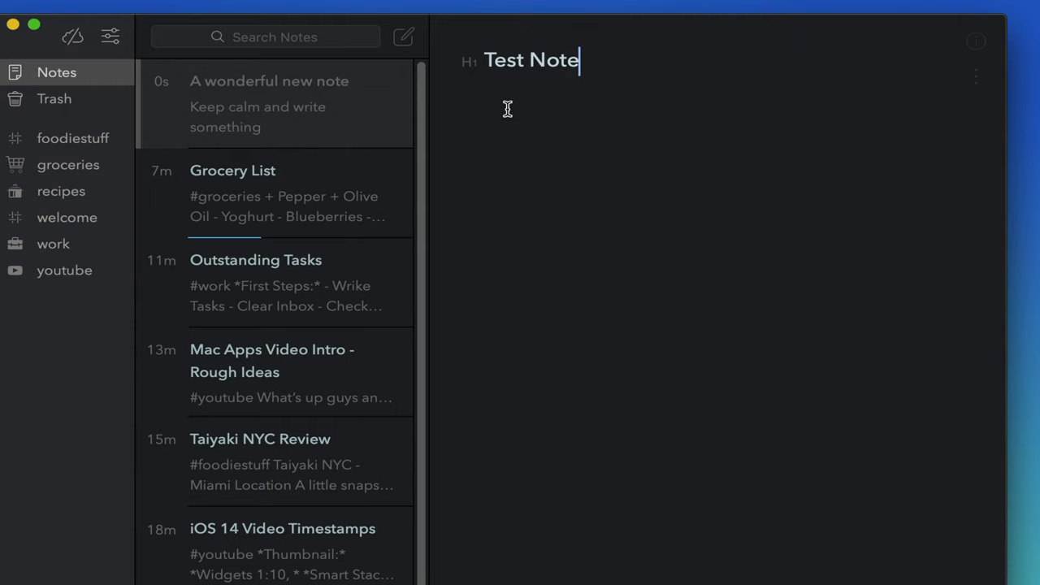
text(Categorize with hashtags)
text(#)
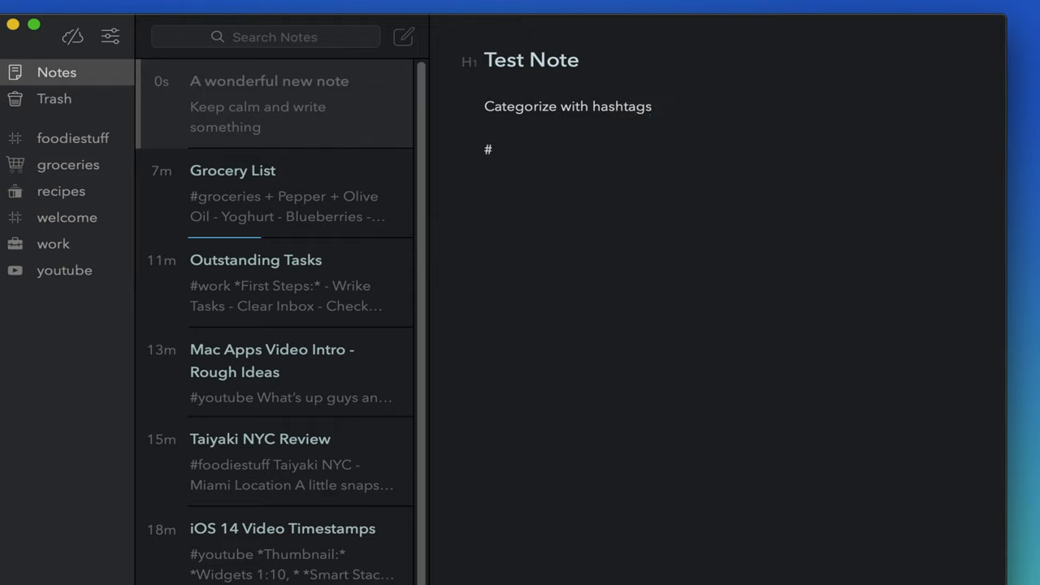
text(example)
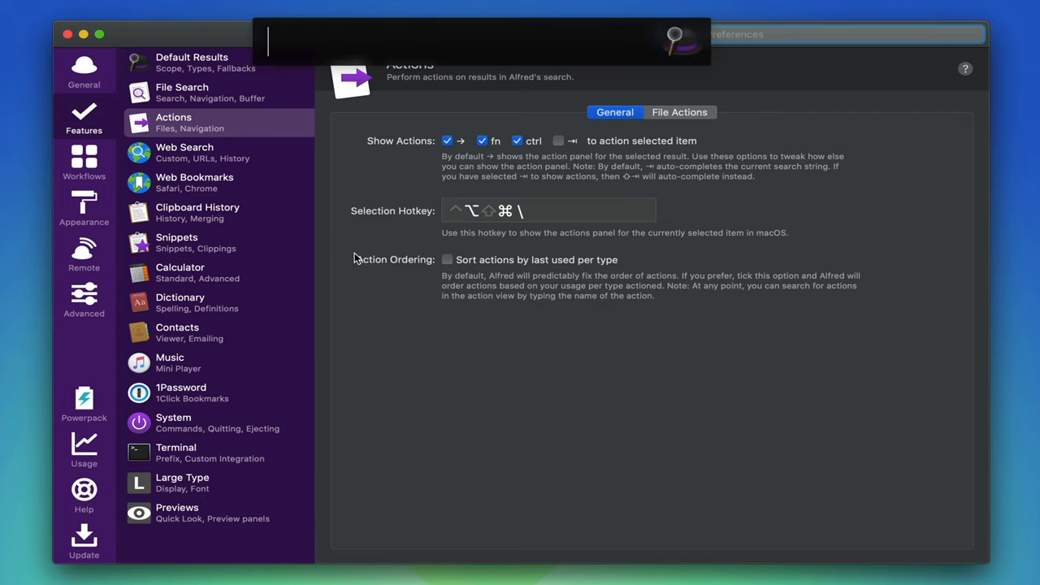
Run a Google search in Alfred, find apps with 'go', then search Spotify via 'spot_mini sydney'.
text(google how far is)
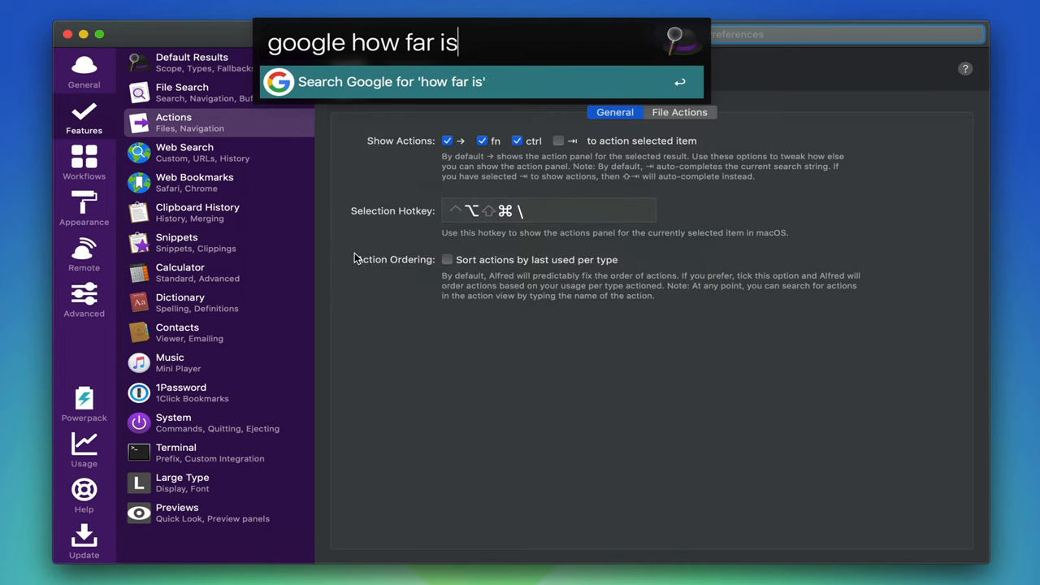
key(Return)
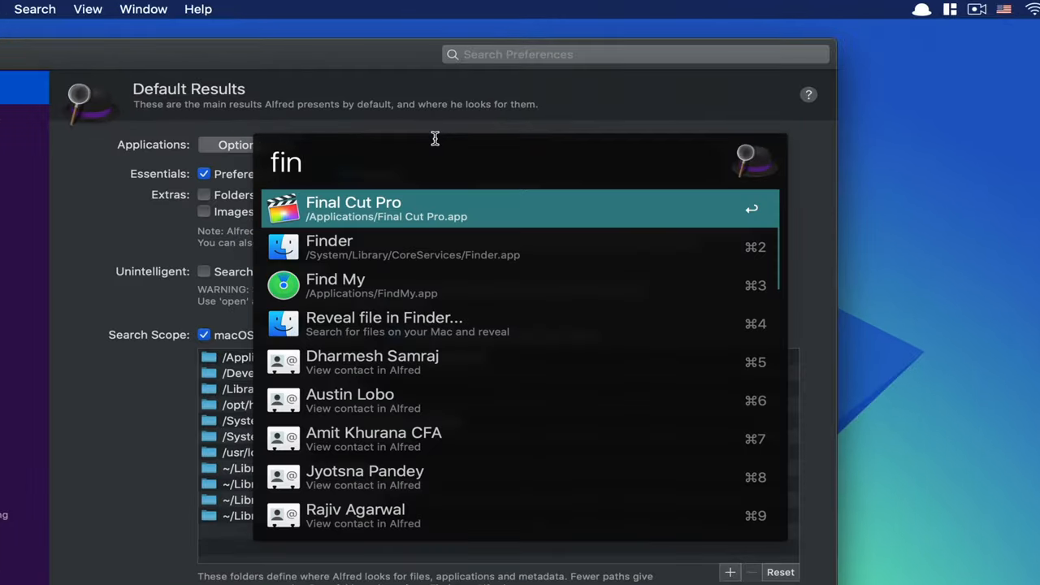
mouse_move(436, 205)
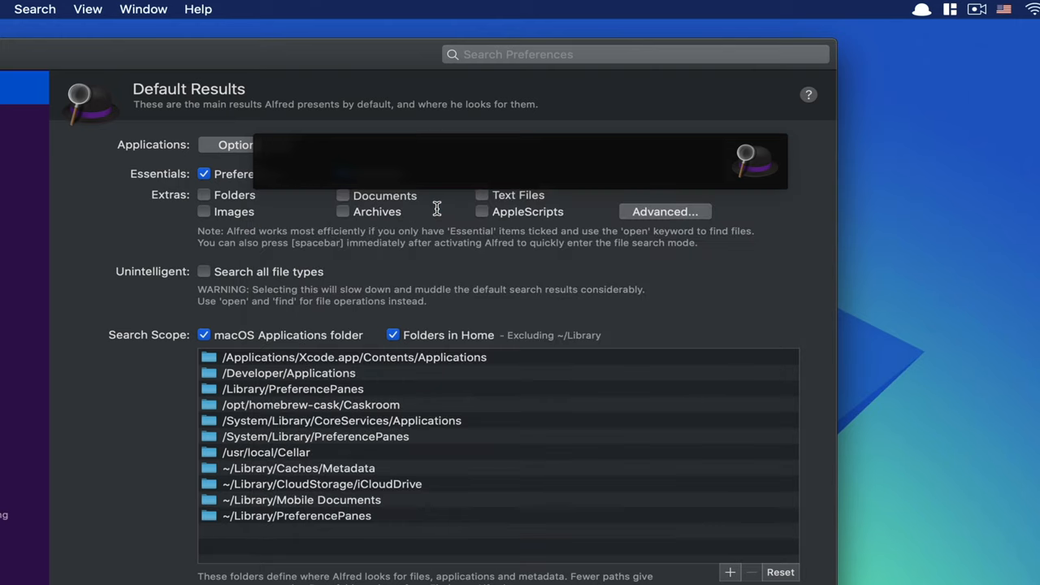
text(go)
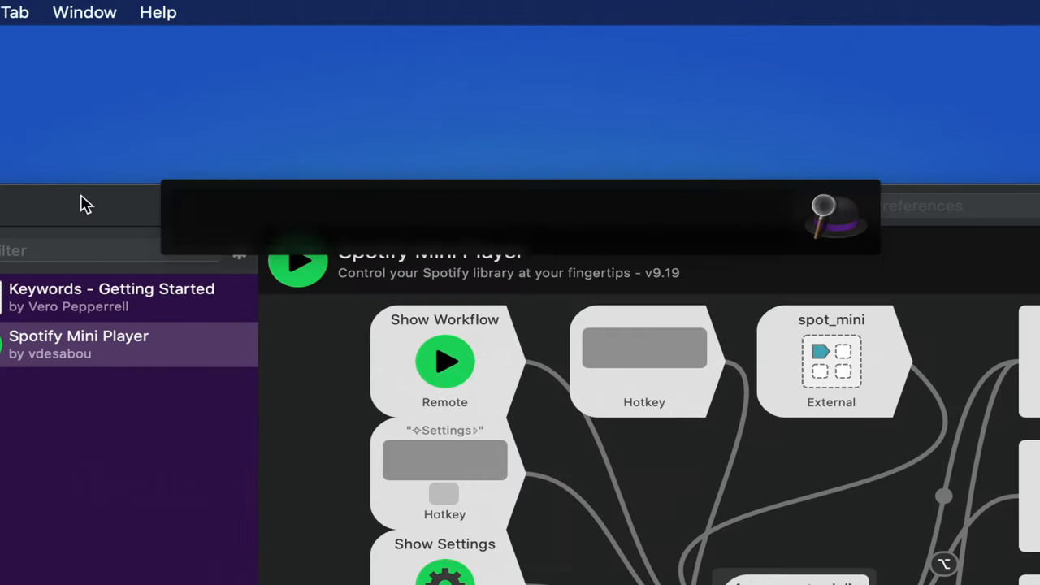
text(spot_mini s)
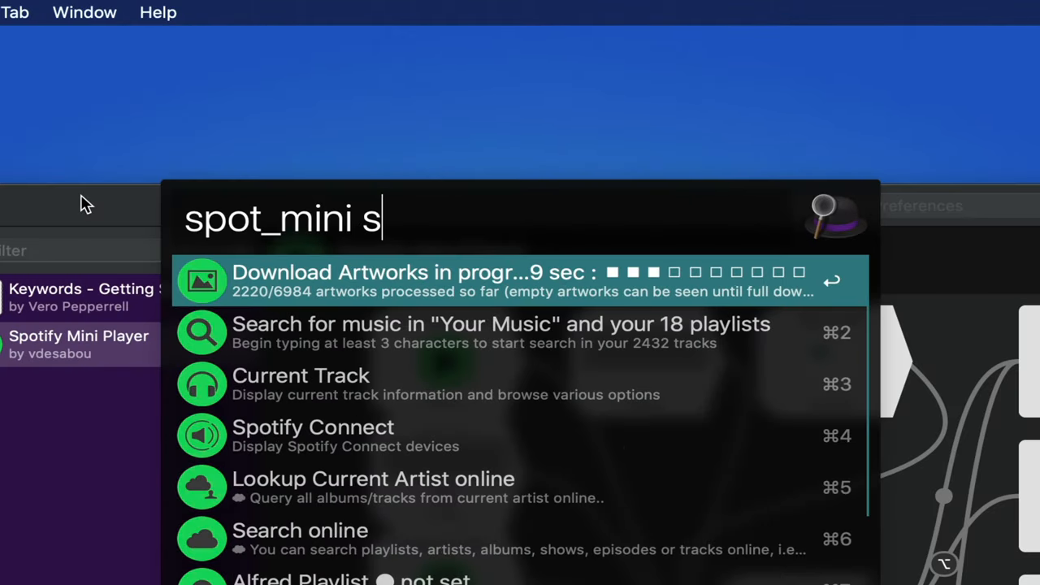
text(ydney)
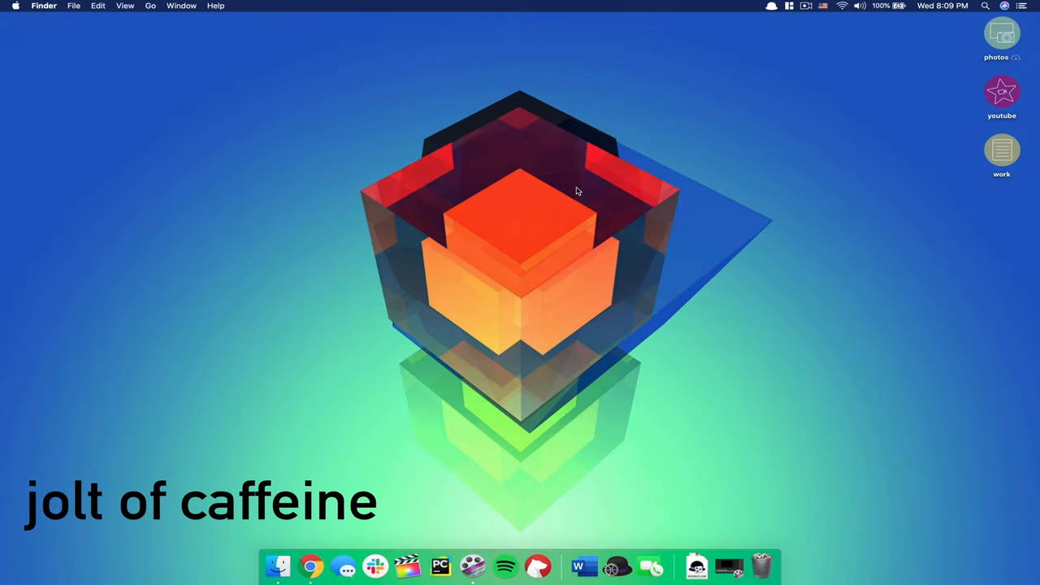
mouse_move(595, 186)
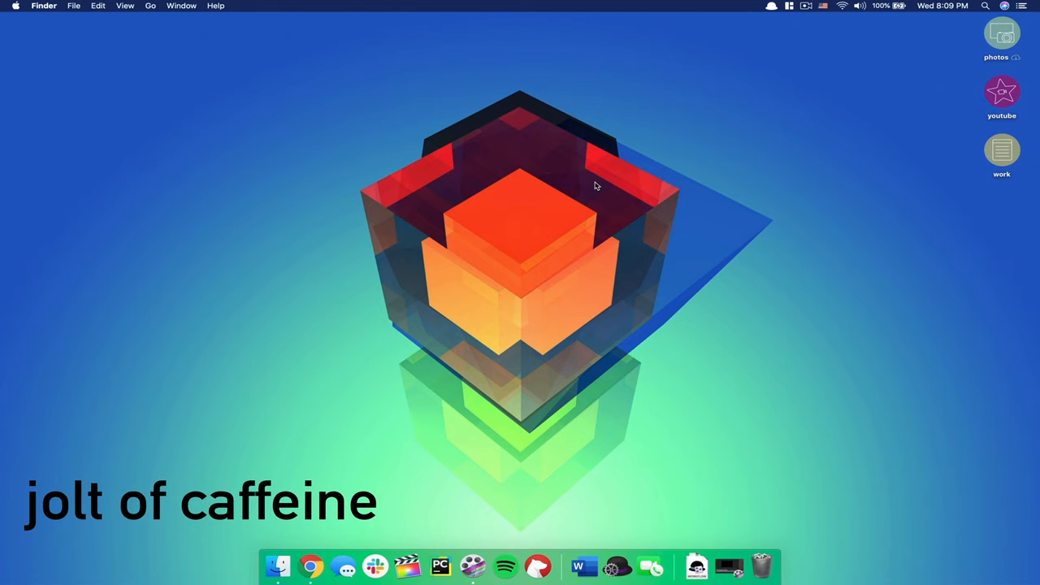
Launch Jolt of Caffeine and review its options and settings.
text(j)
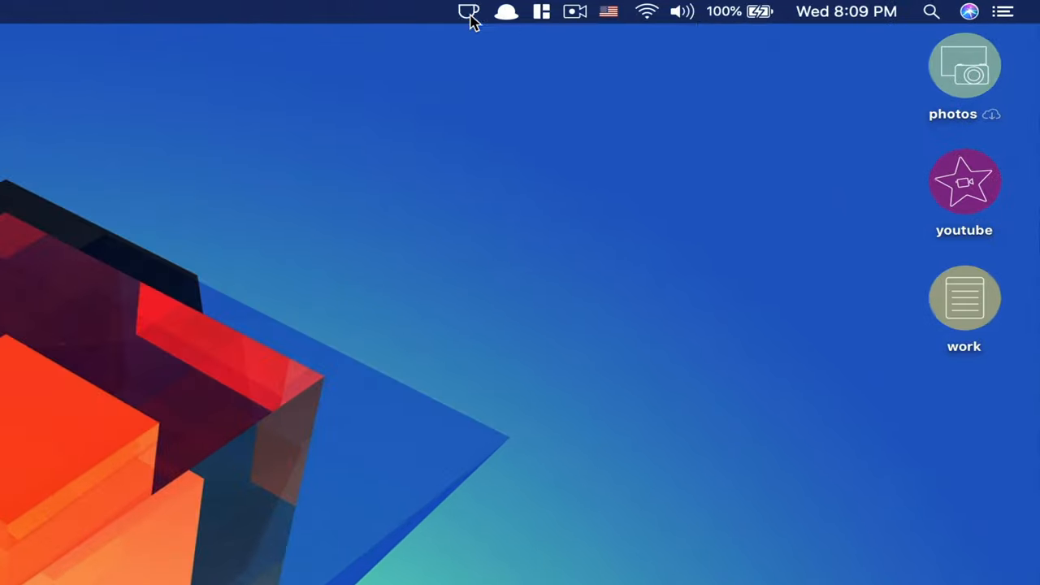
click(469, 12)
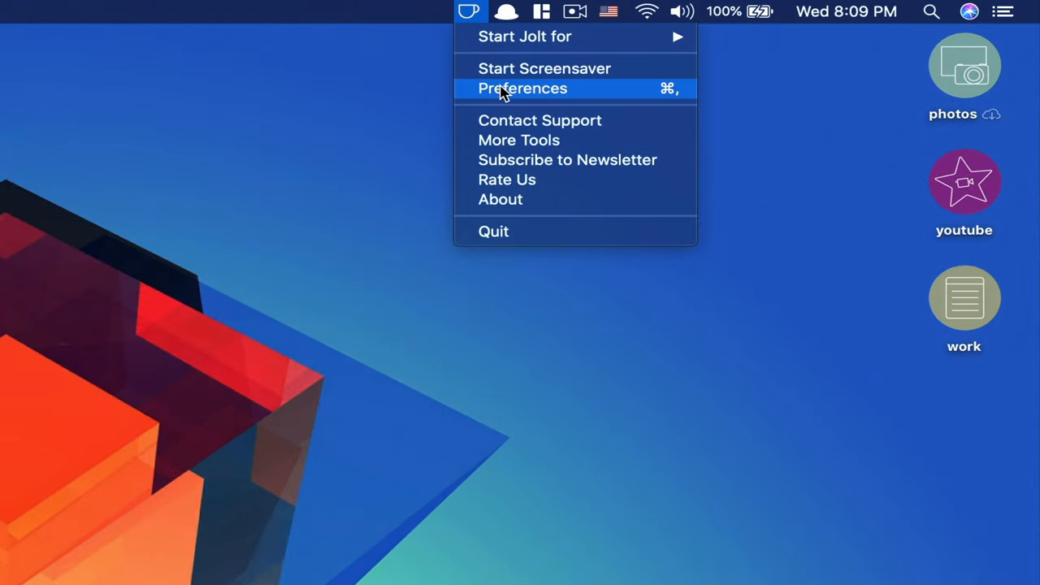
click(523, 88)
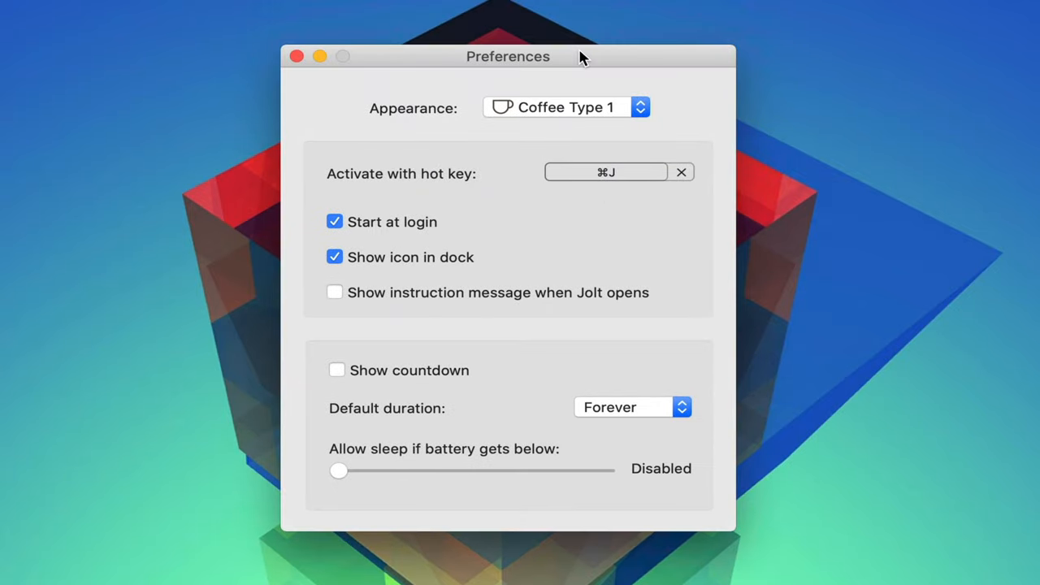
click(663, 15)
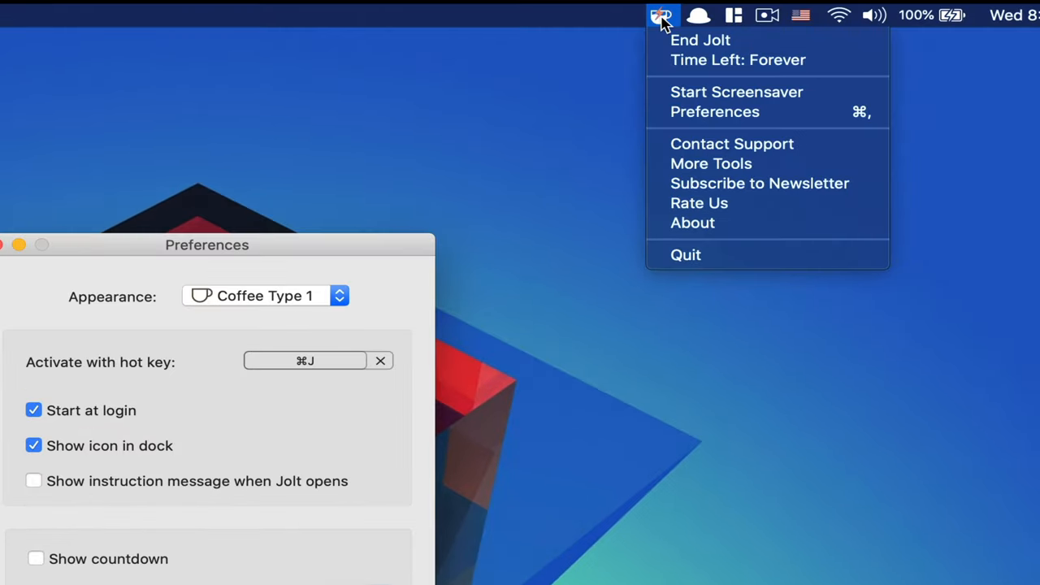
mouse_move(736, 91)
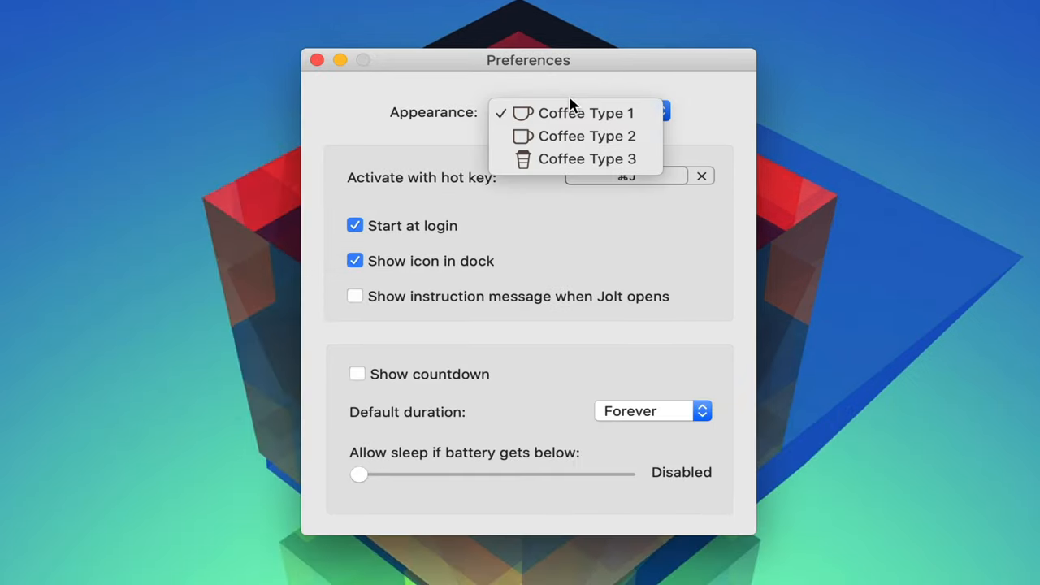
mouse_move(575, 136)
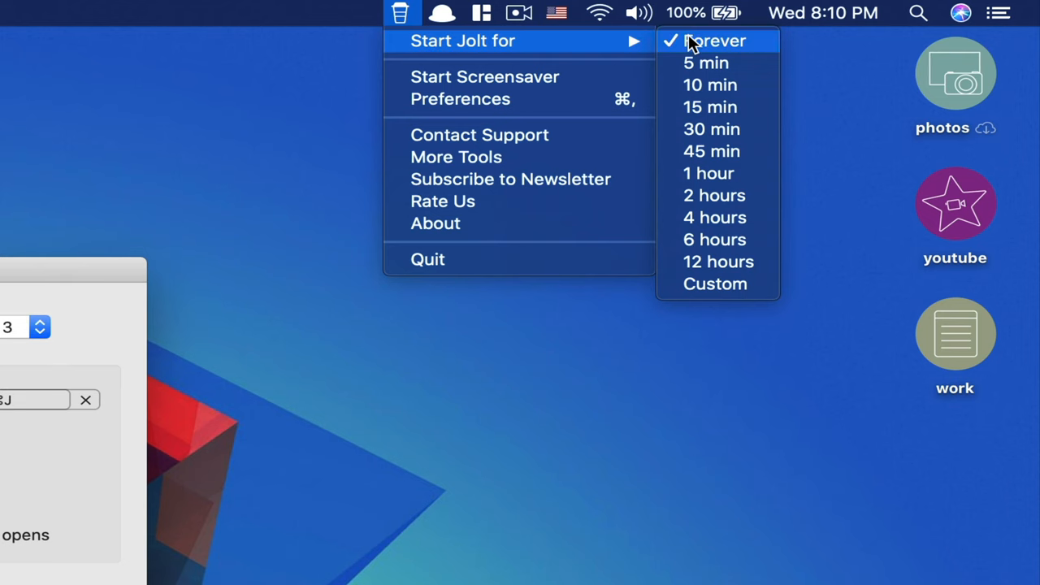
mouse_move(715, 283)
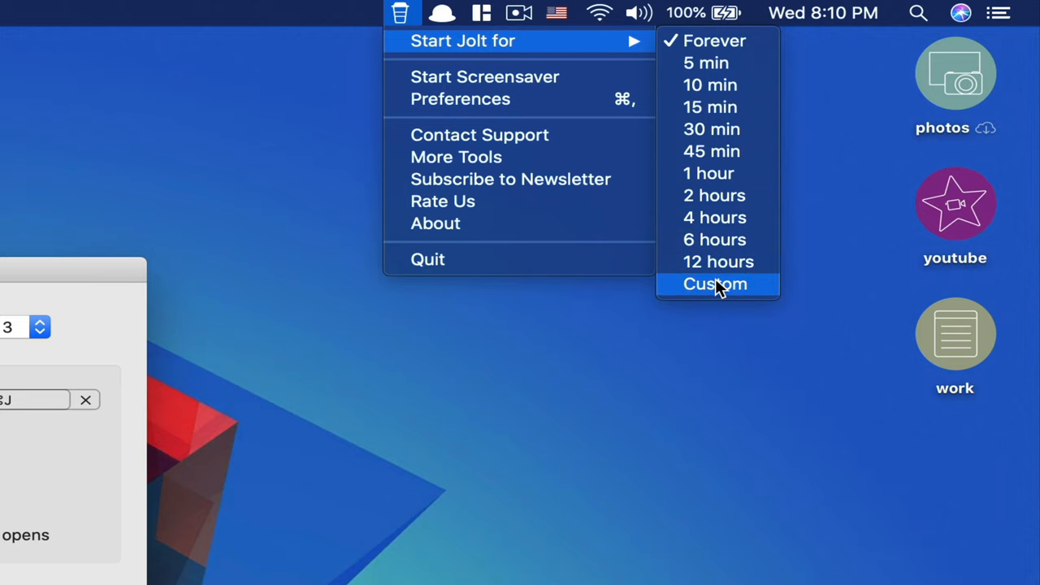
Set a custom keep-awake duration of 8 hours.
click(715, 284)
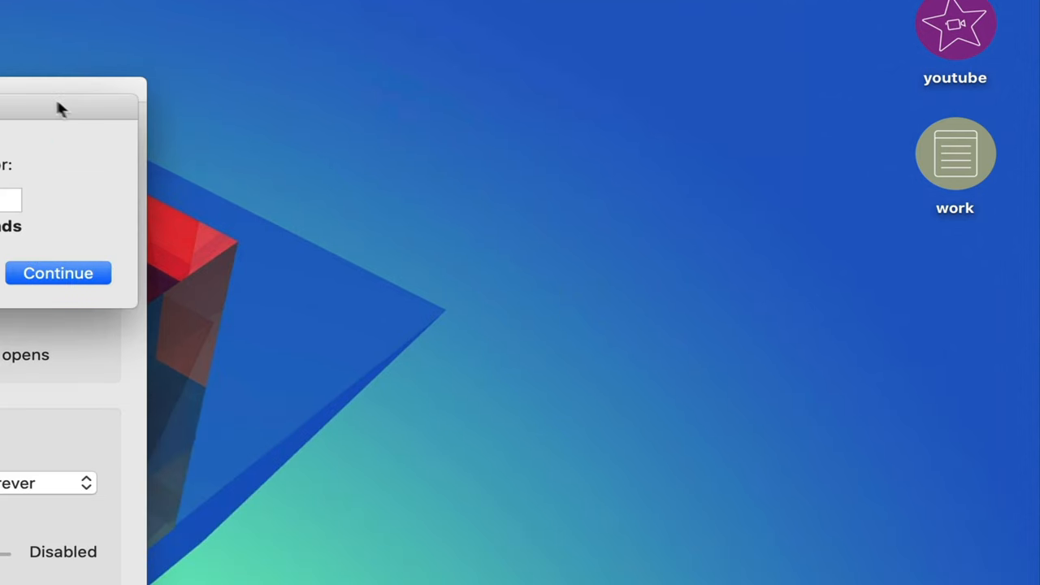
click(58, 272)
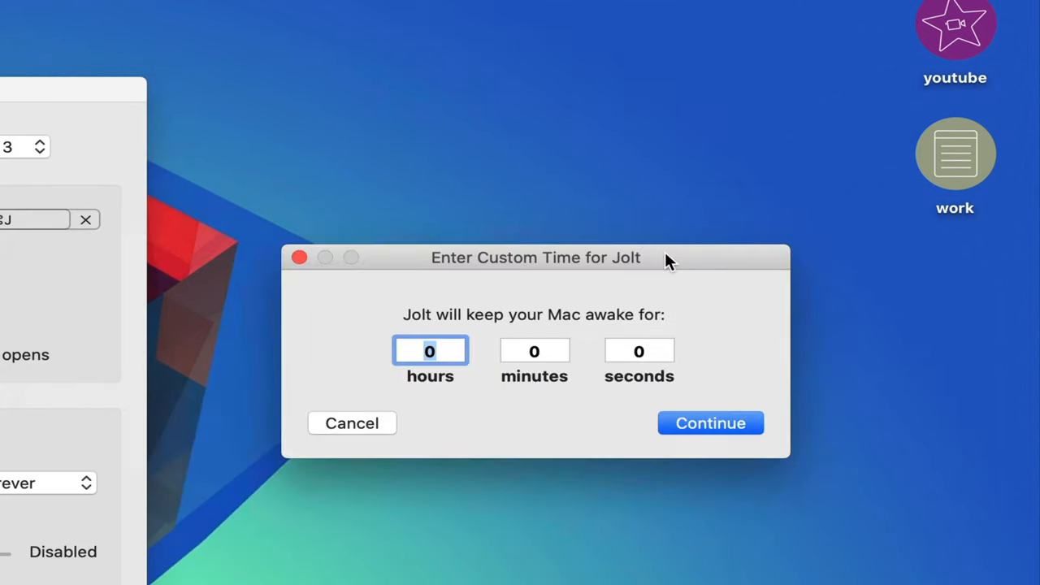
text(8)
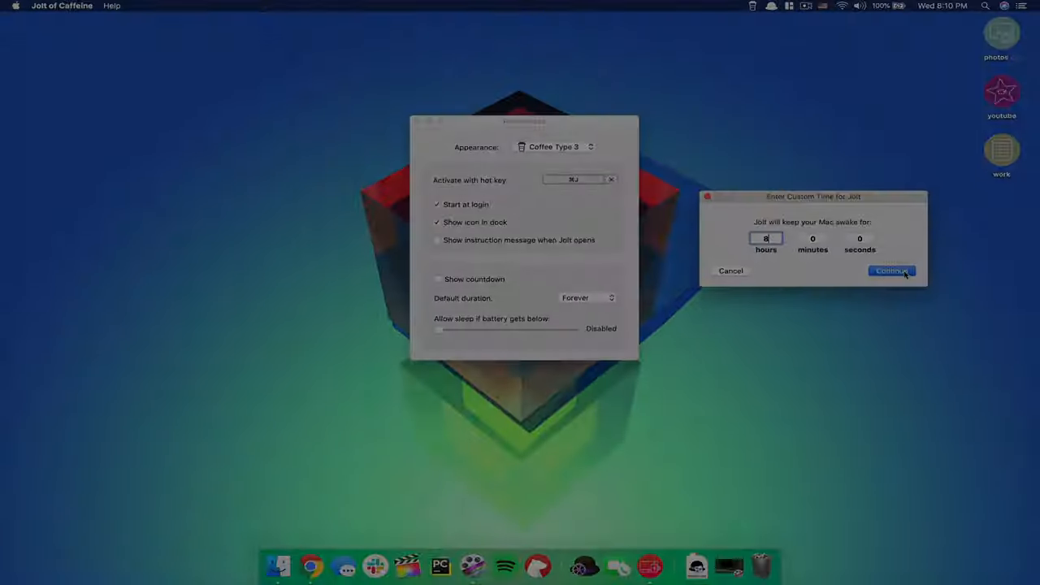
click(892, 270)
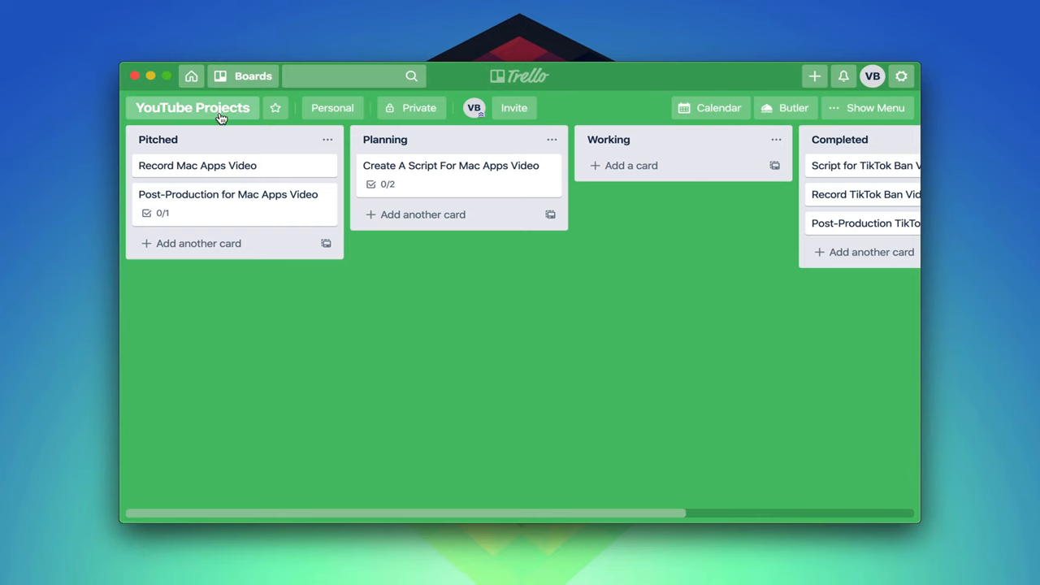
mouse_move(535, 518)
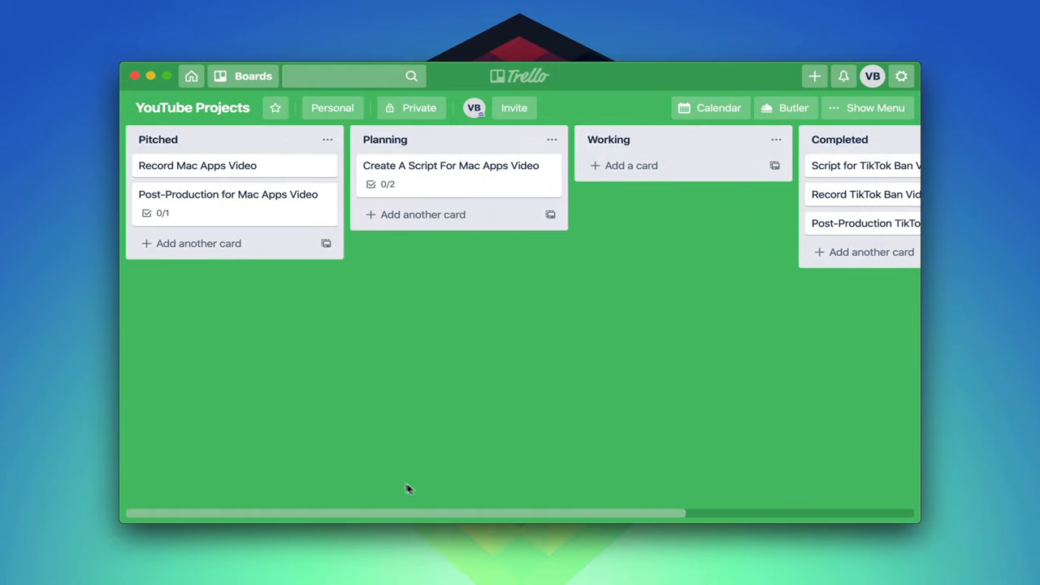
Move the script card to Working and back, then give Post-Production a Sep 22 8:36 PM due date.
drag(451, 165, 682, 165)
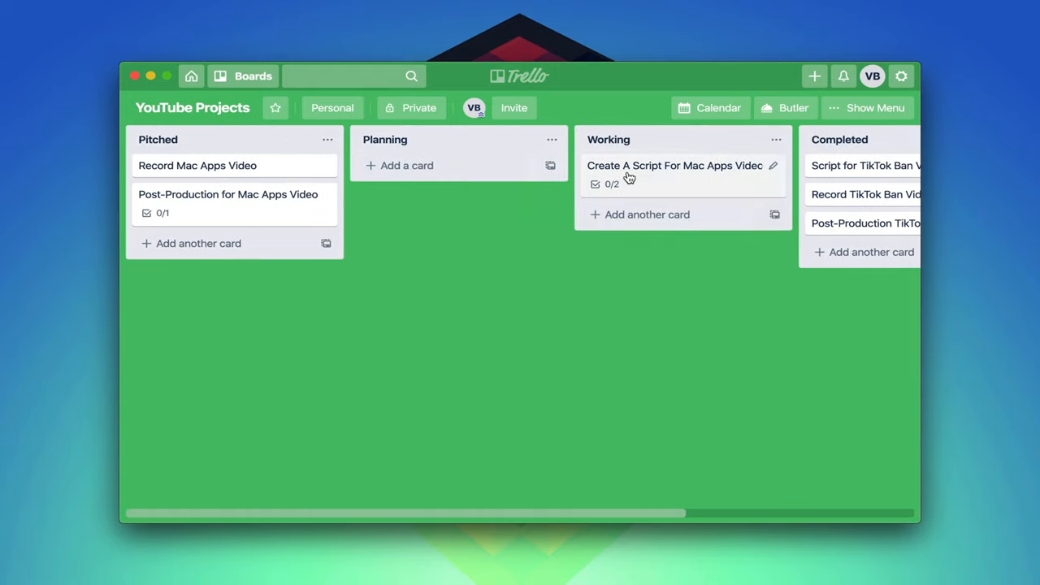
drag(675, 165, 452, 165)
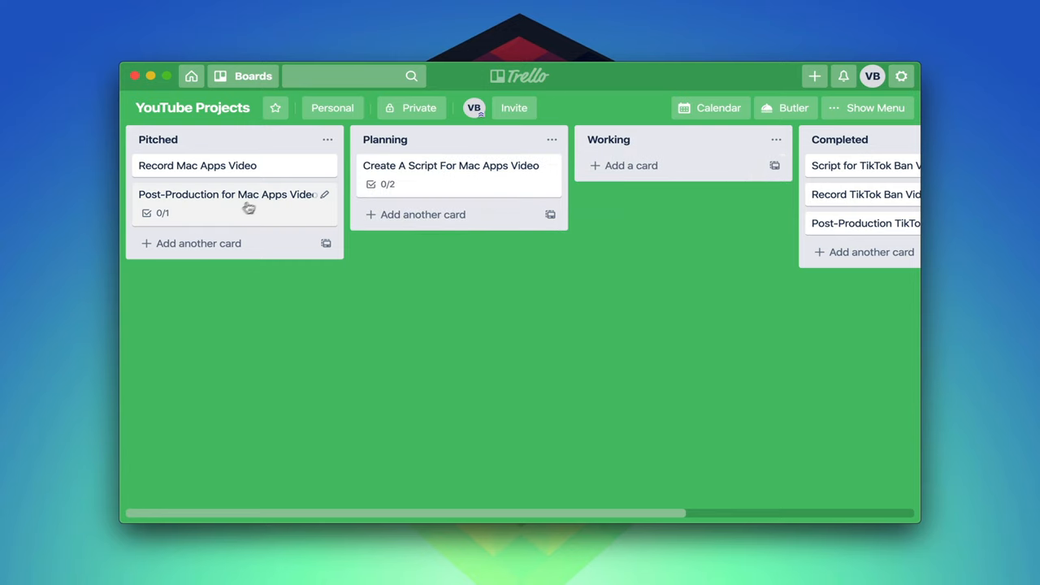
click(226, 194)
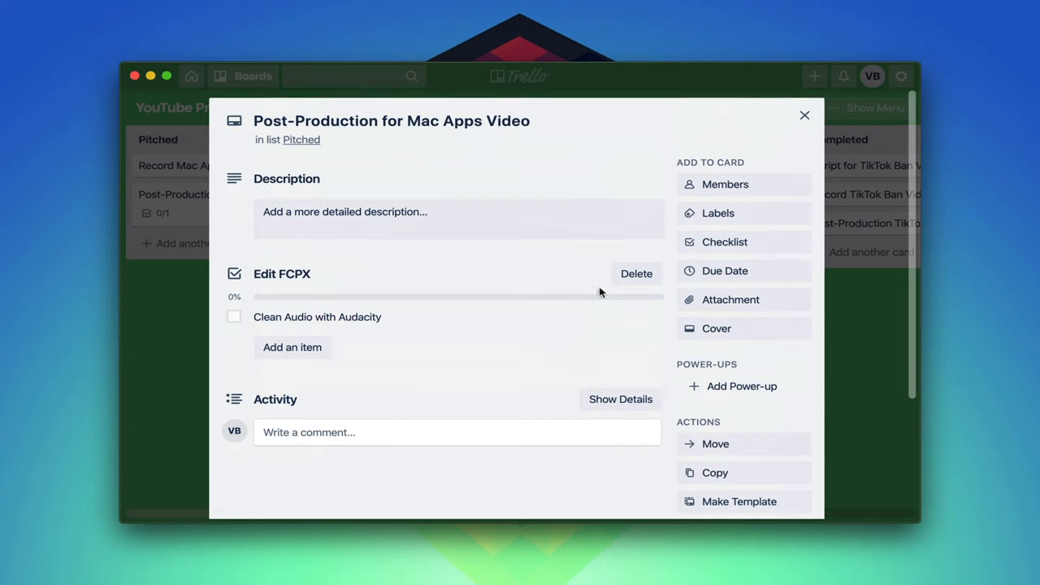
mouse_move(734, 193)
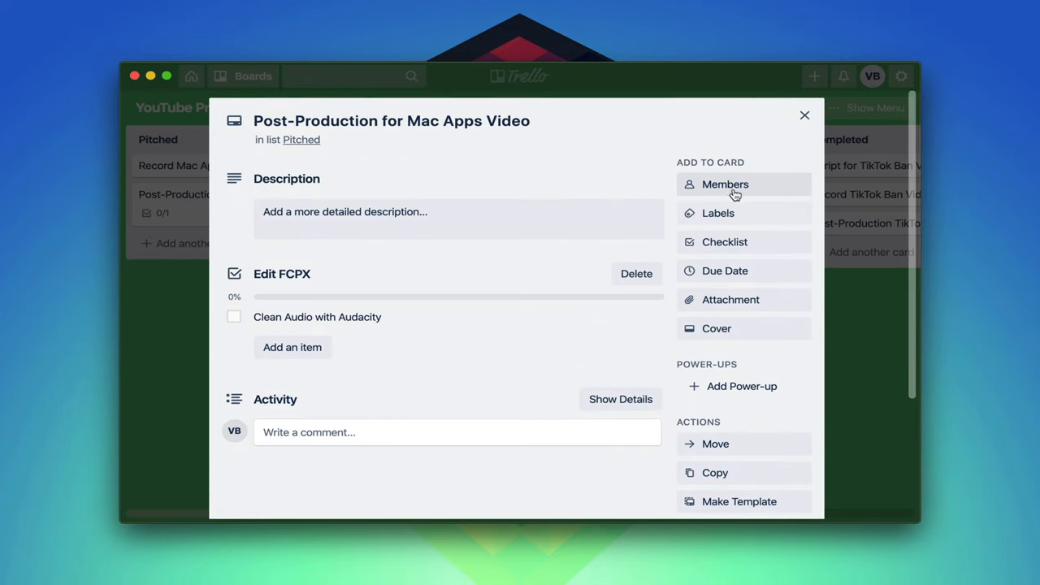
click(724, 271)
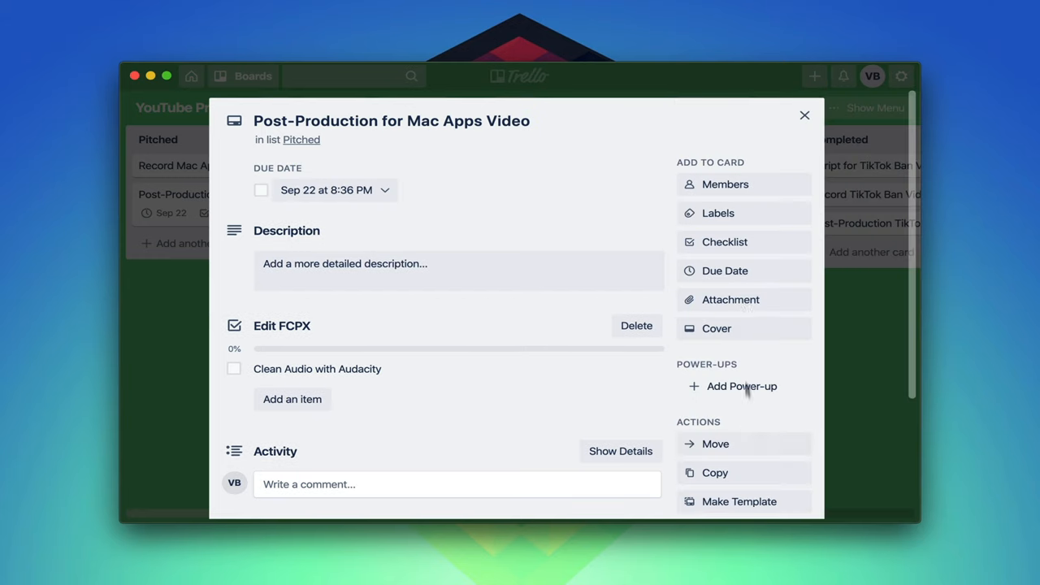
click(804, 114)
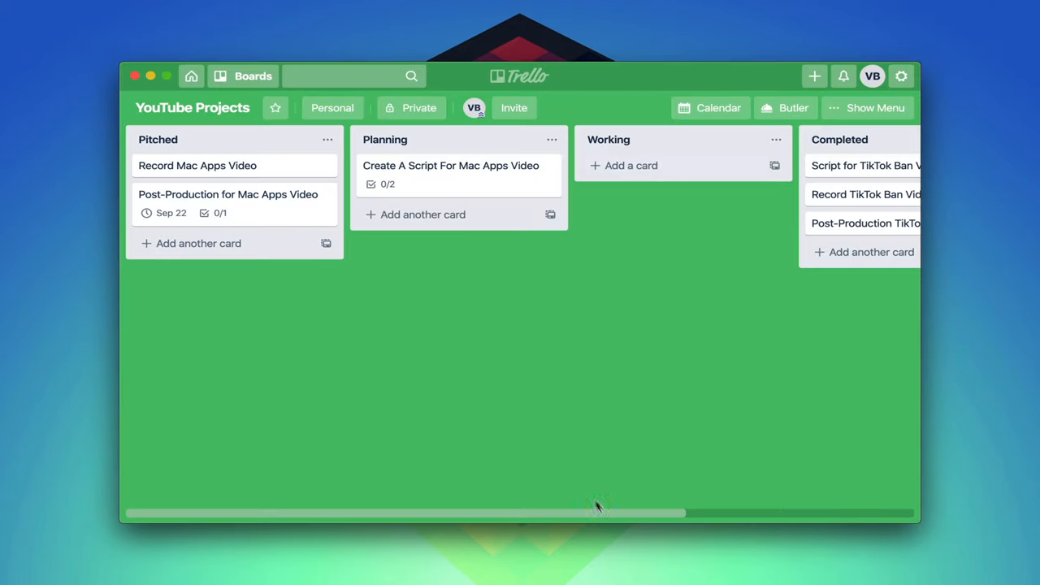
scroll(right, 3)
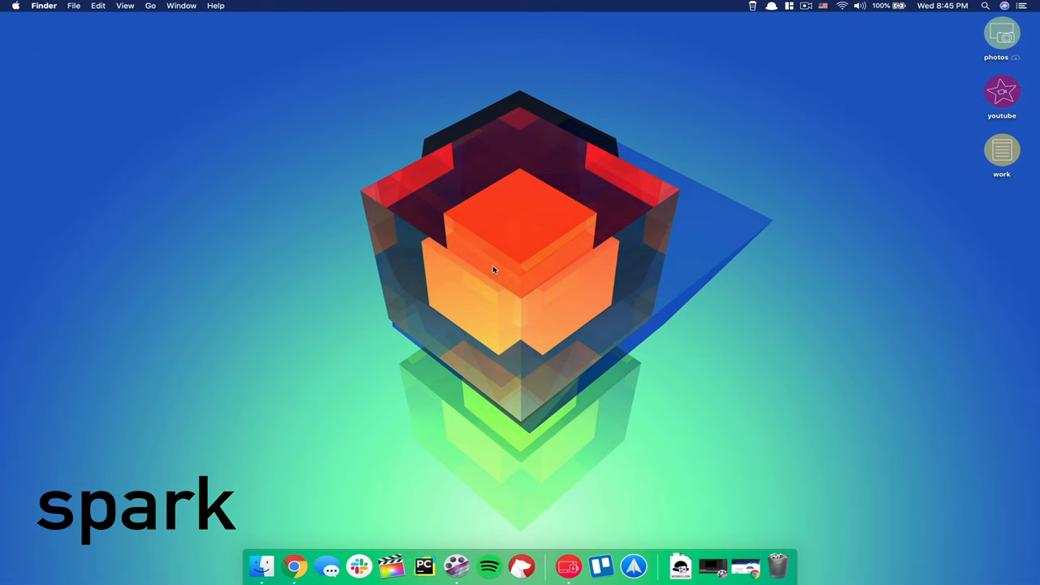
Launch Spark by searching for 'spark'.
text(spark)
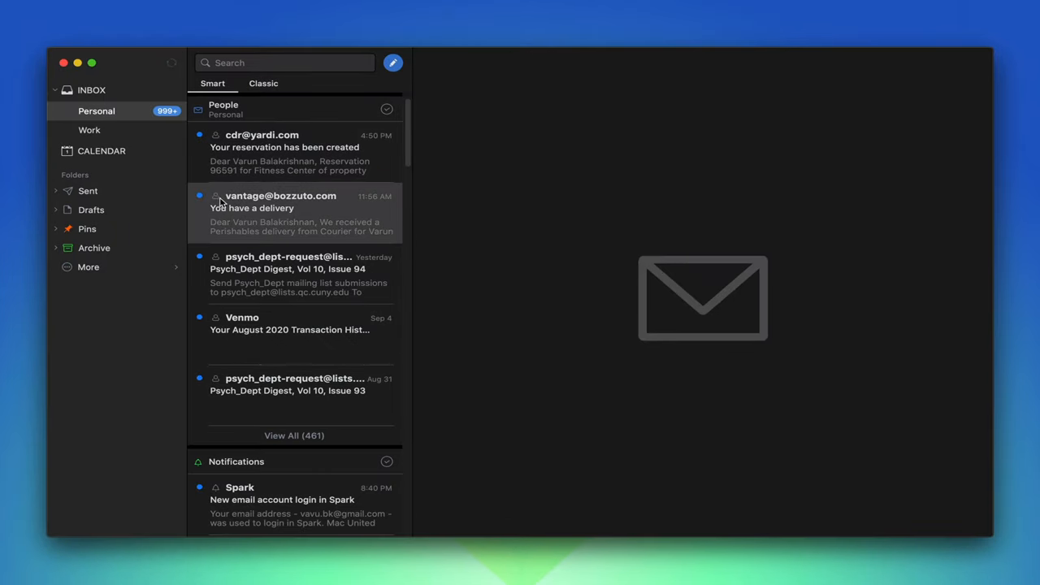
mouse_move(230, 199)
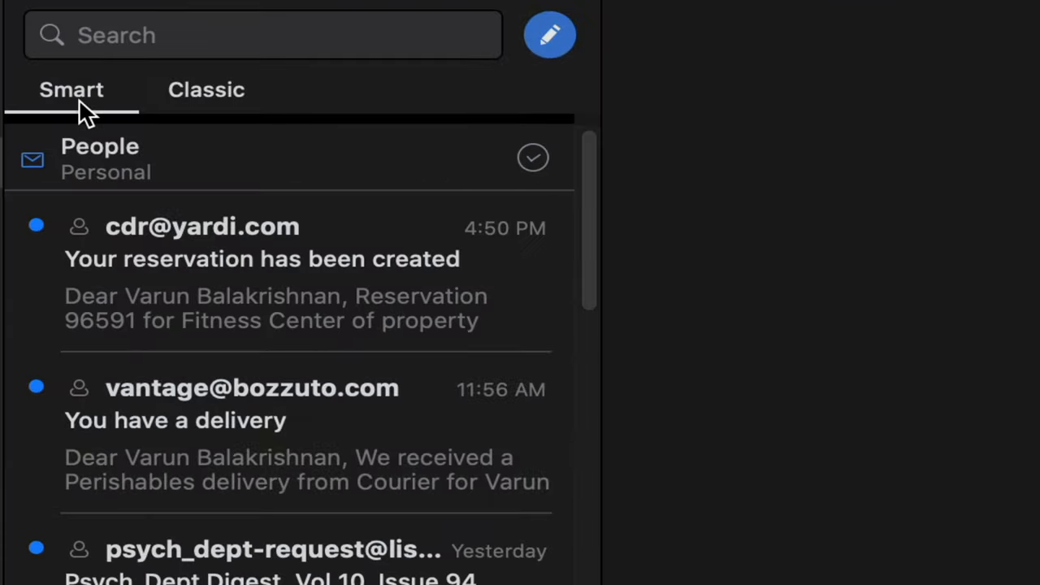
mouse_move(101, 146)
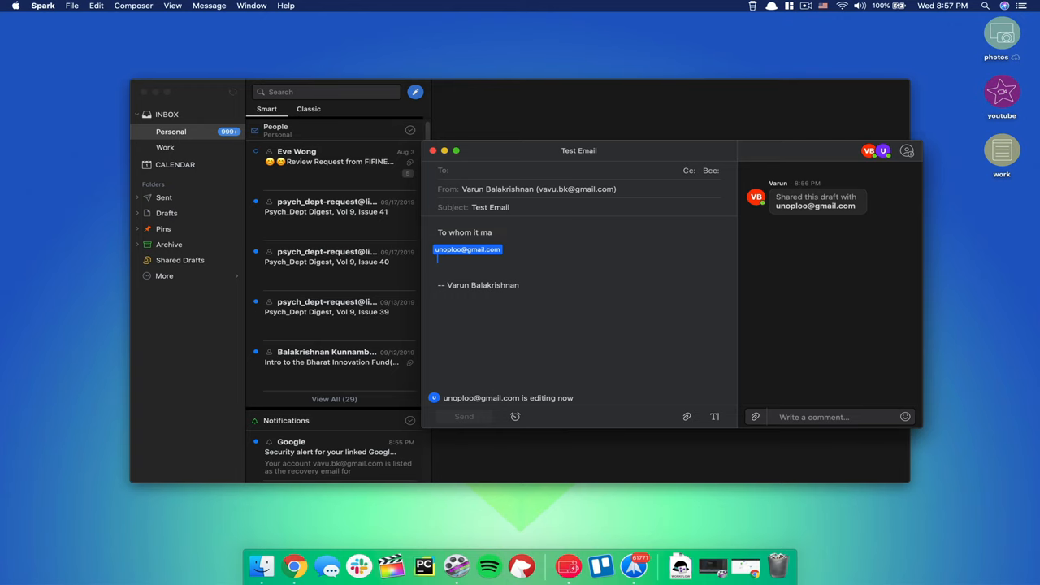
Narrow Spark's attachment search to Images and bring up the swipe action preferences.
text(y concern)
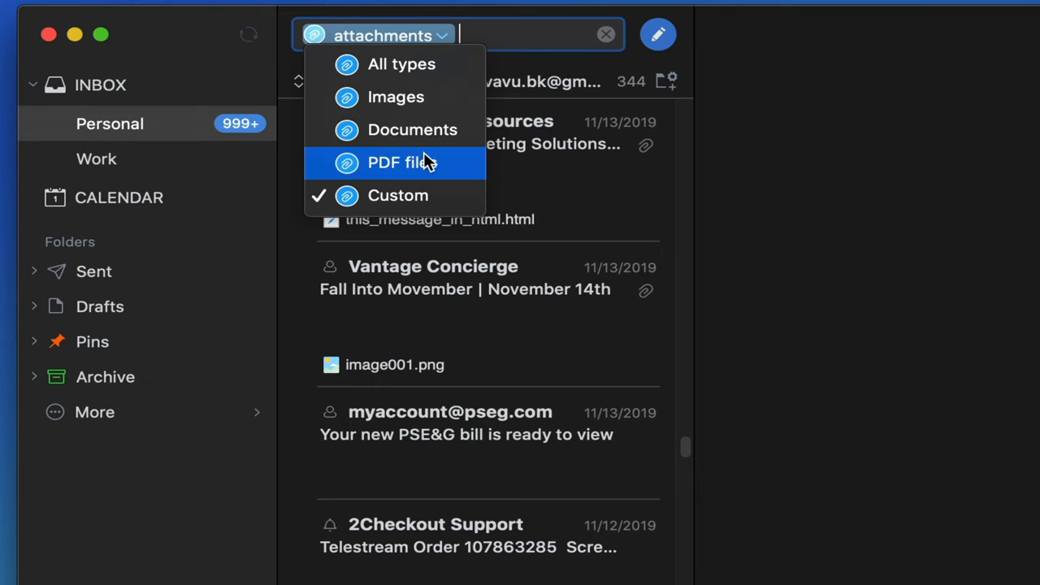
click(395, 96)
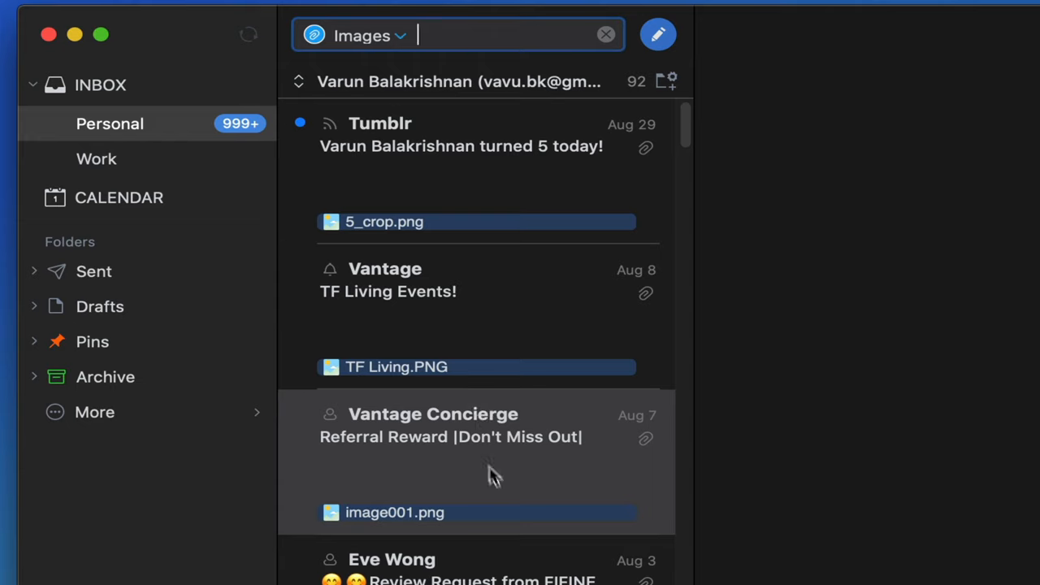
click(395, 512)
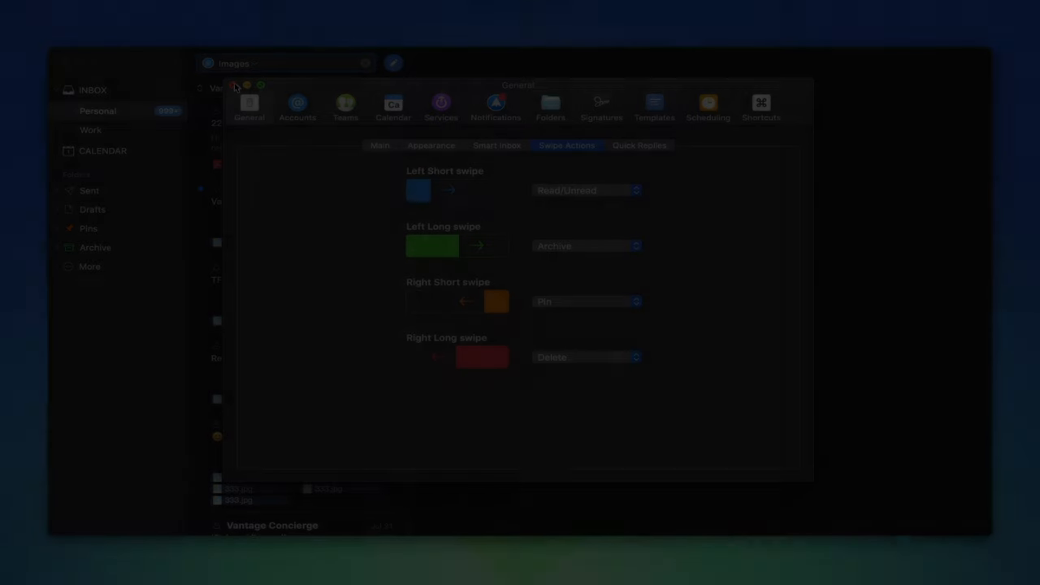
Close swipe settings, open the MacBook Pro review sheet in Scripts & Ideas, and show export options.
click(235, 86)
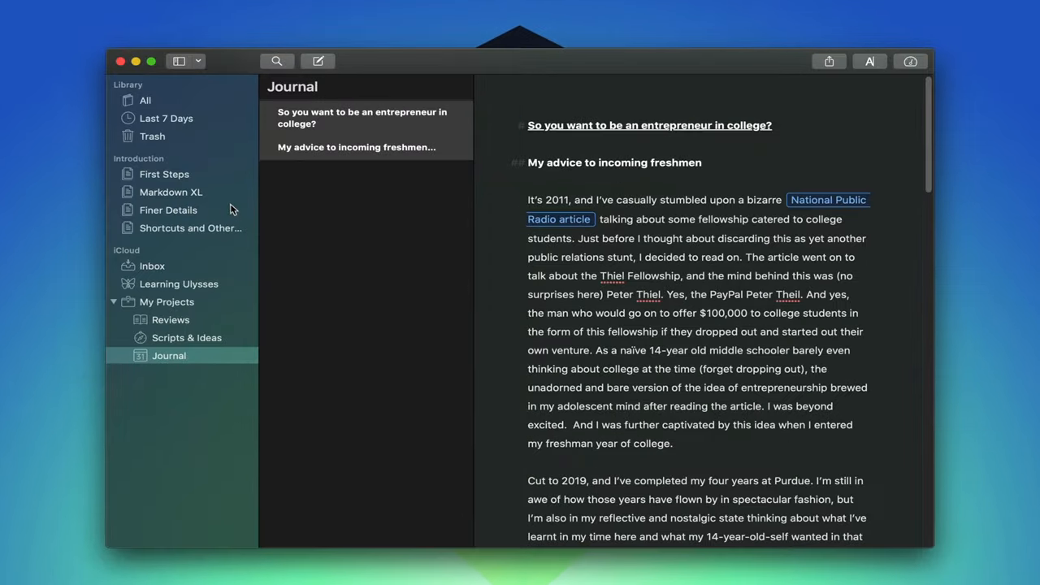
click(186, 338)
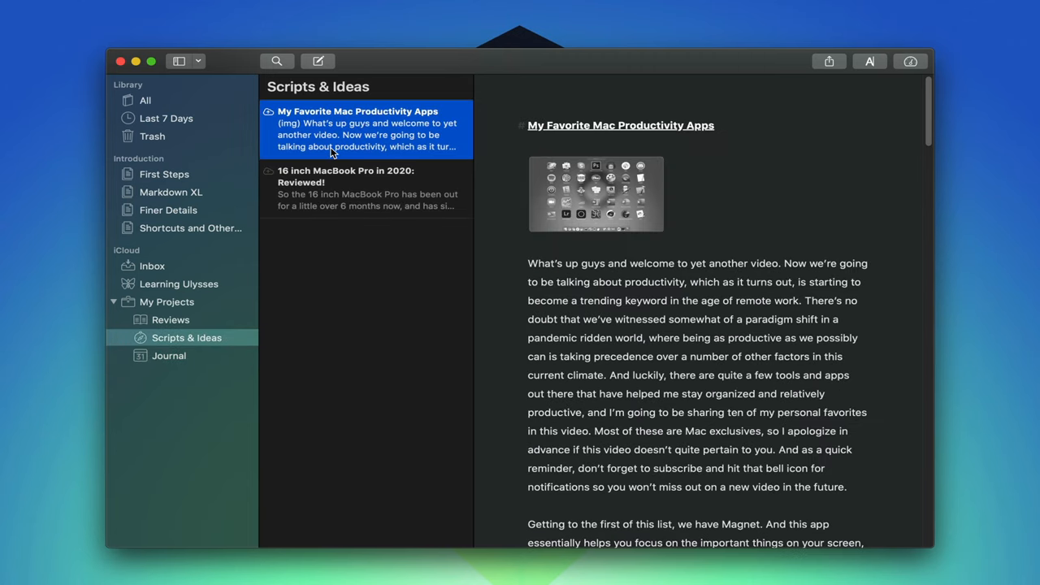
click(366, 189)
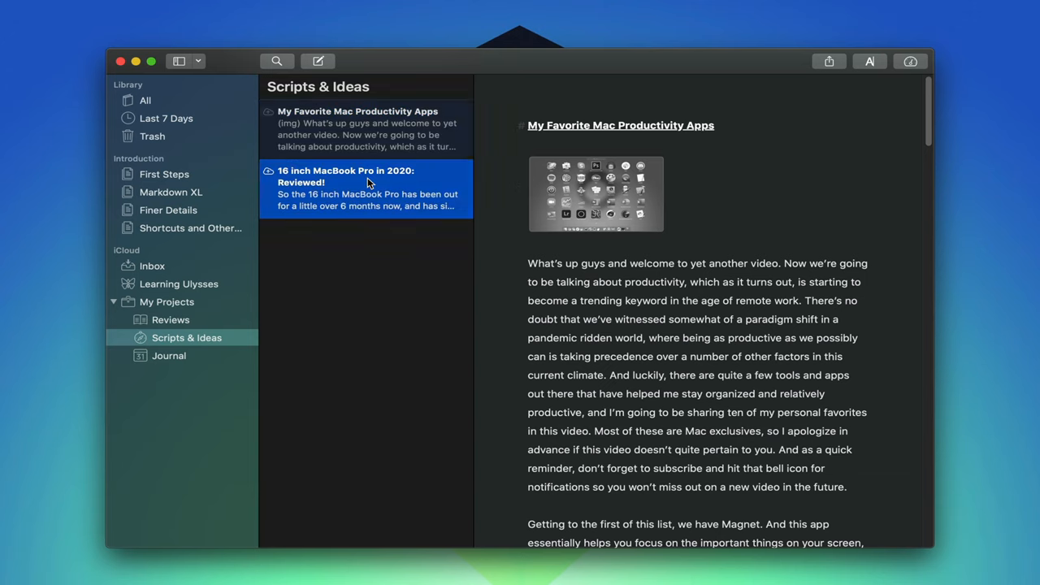
click(829, 61)
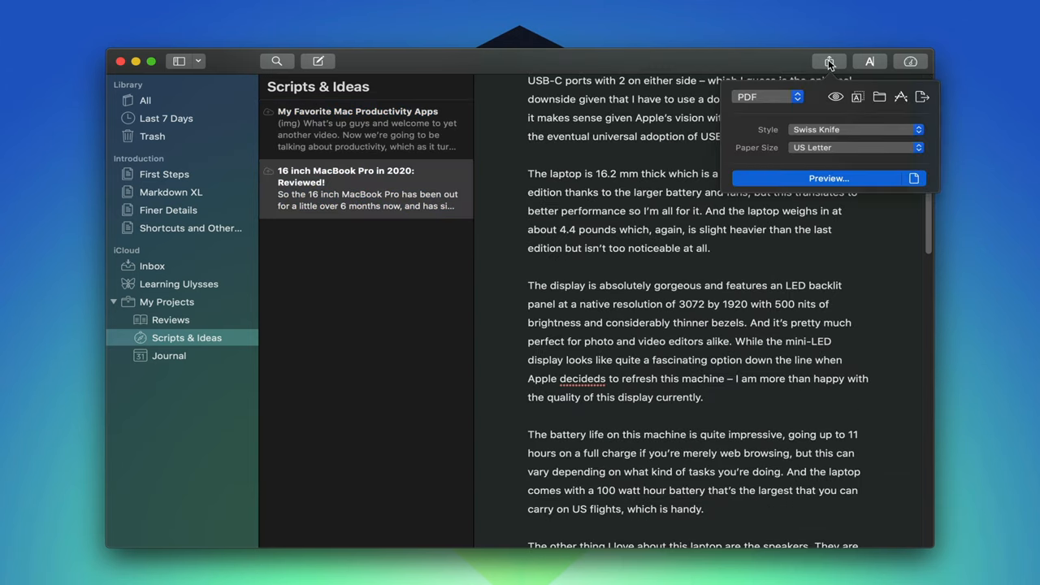
Preview the MacBook Pro review as a PDF, scroll through it, and close the preview.
click(828, 178)
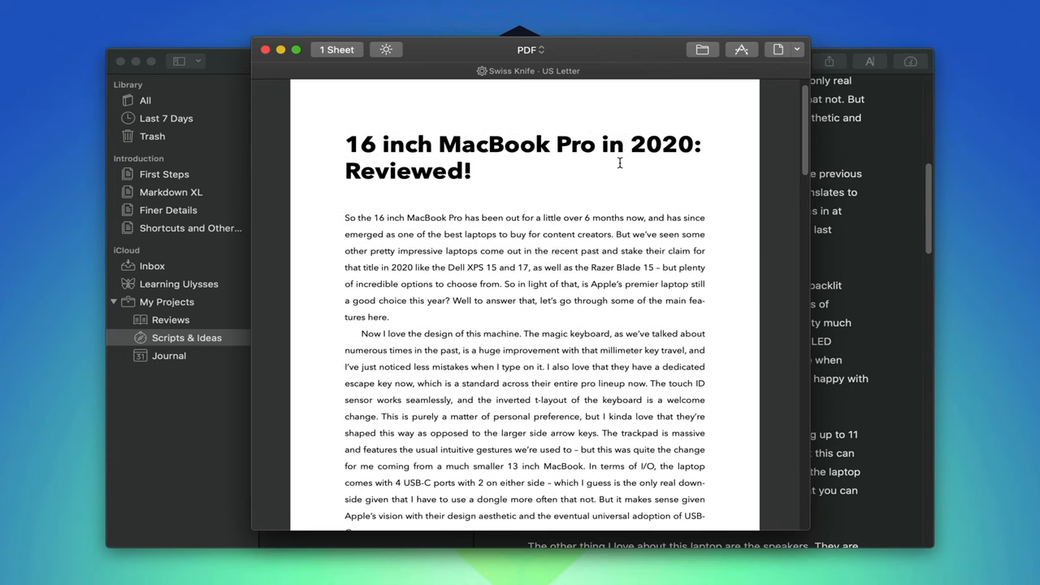
scroll(down, 3)
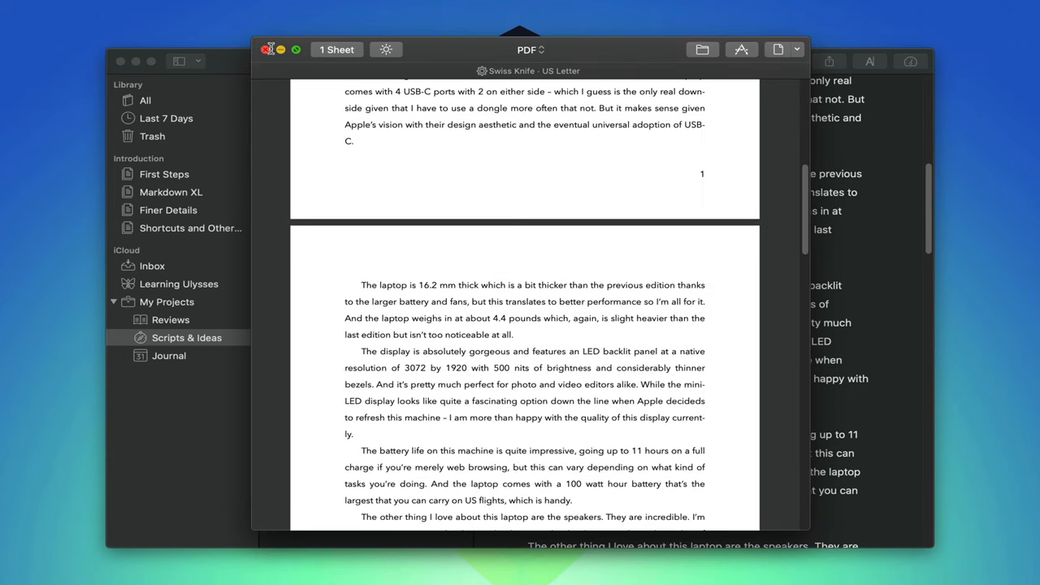
click(269, 49)
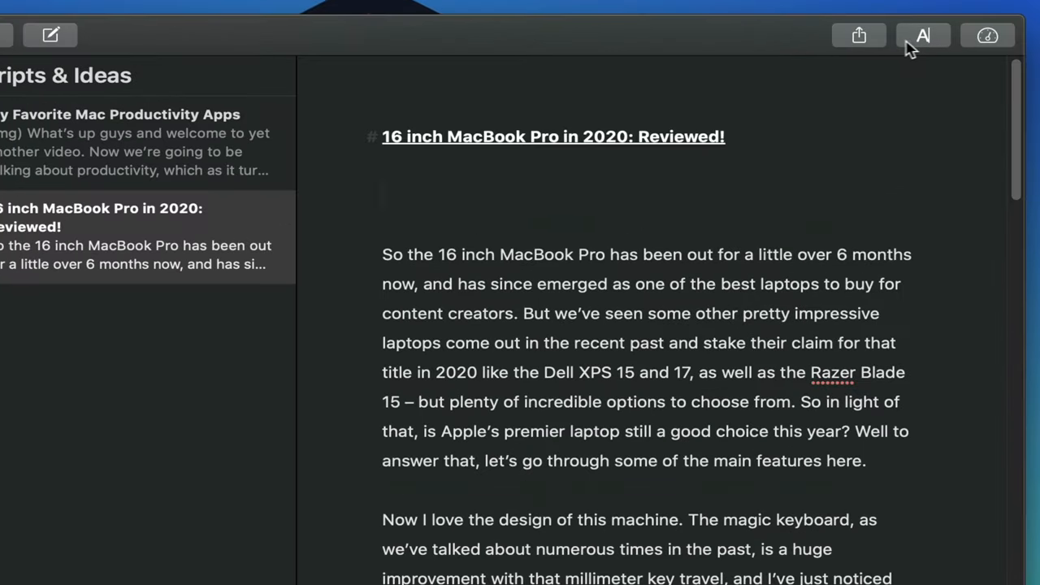
Show the Markup options list and point at the Heading 2 markup.
click(922, 35)
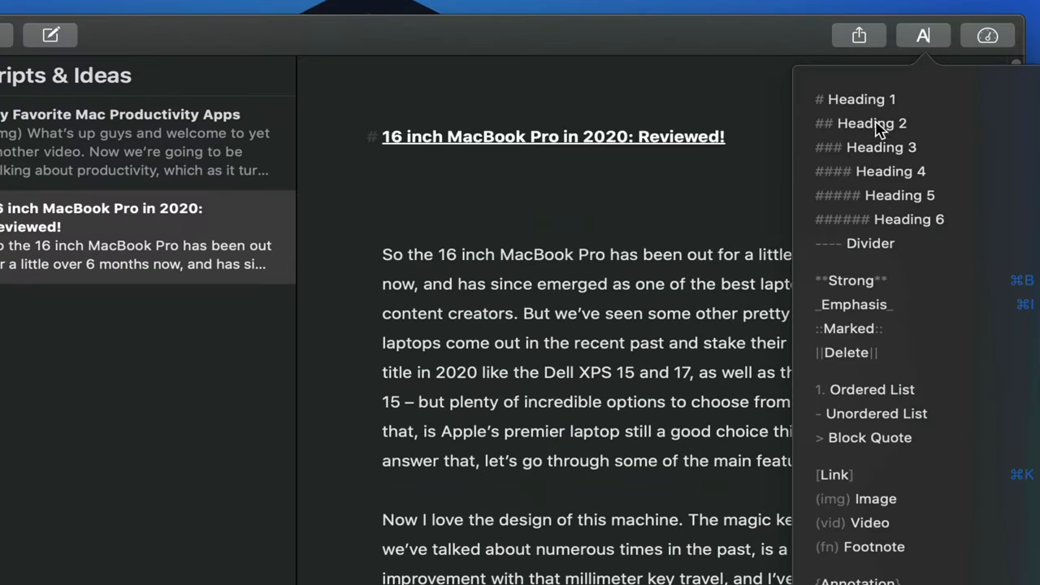
click(871, 122)
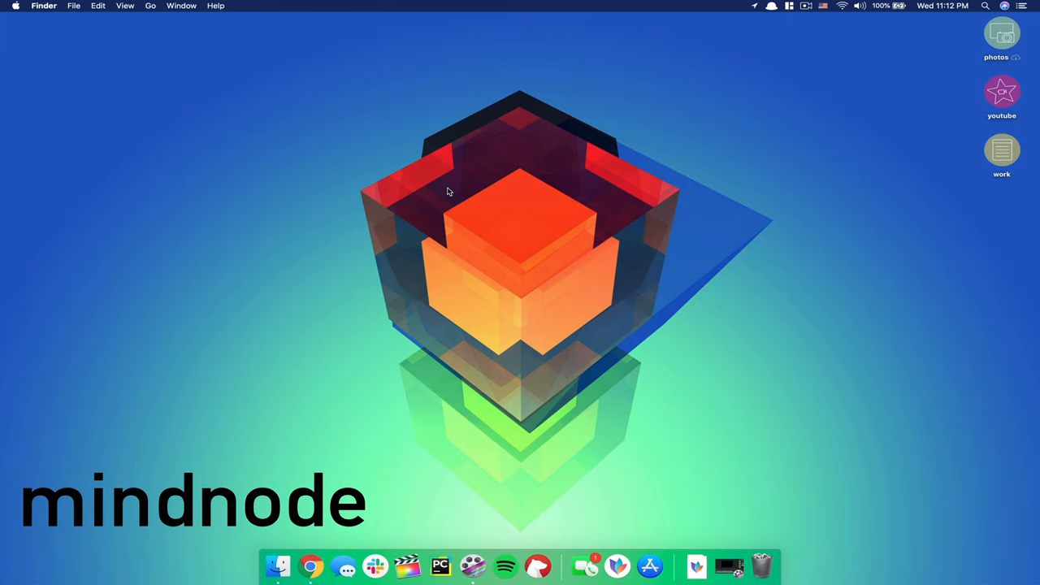
Bring up the Cmd+Space launcher from the desktop to start MindNode.
key(cmd+space)
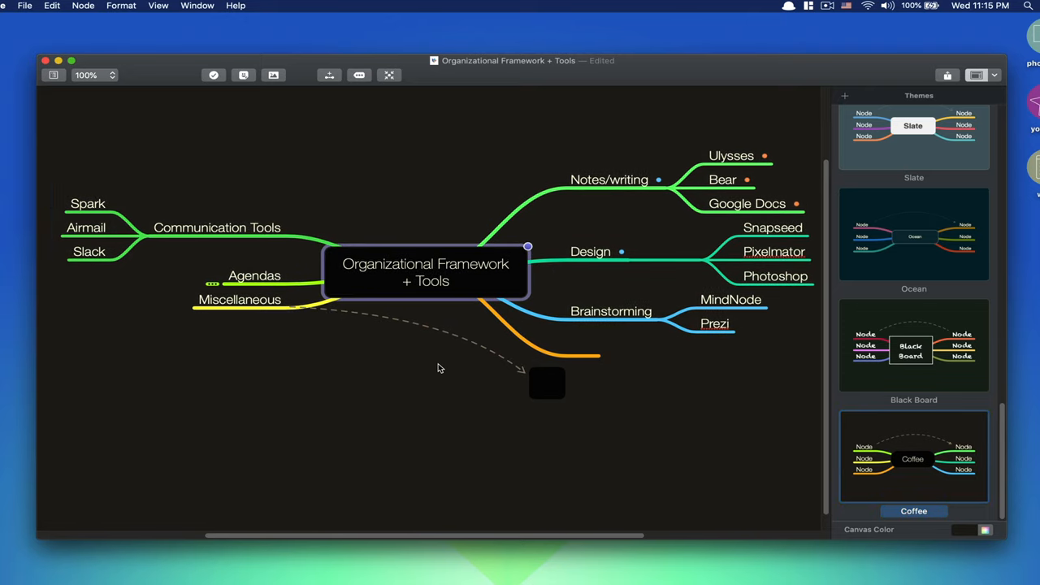
Save the Organizational Framework + Tools map to a new note with comment 'Something to think about'.
click(947, 75)
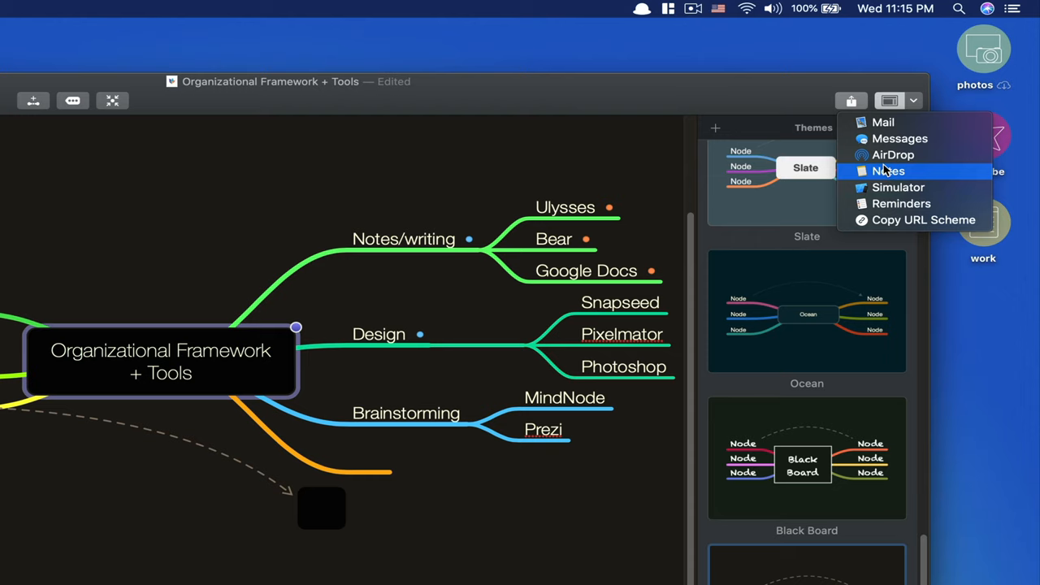
click(888, 171)
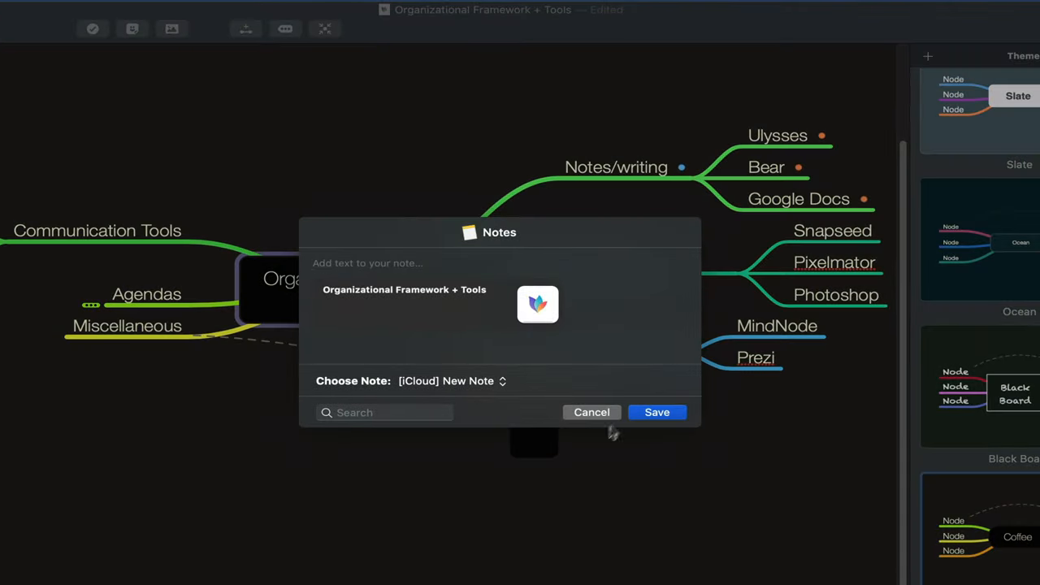
text(s)
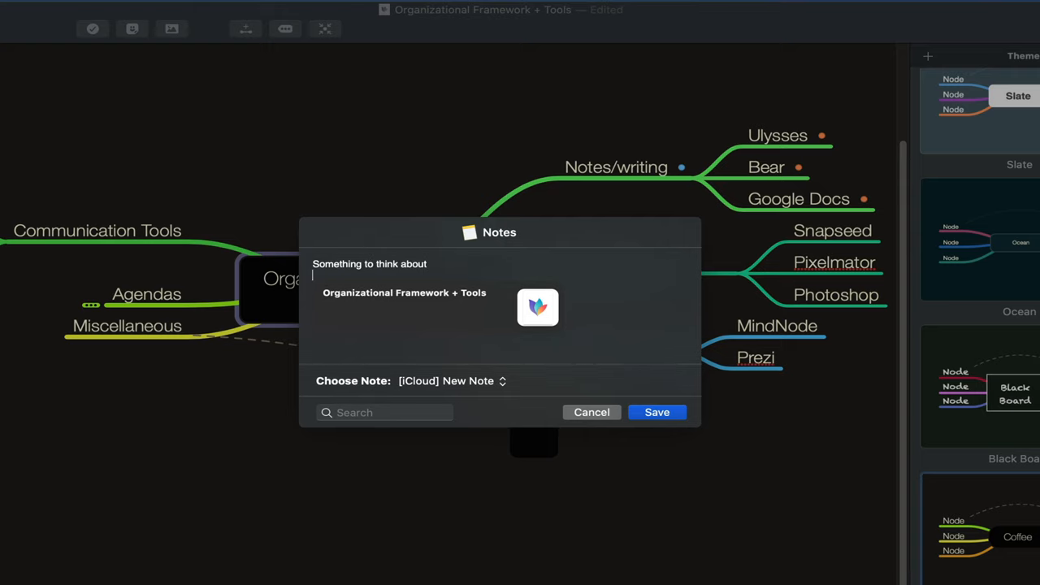
click(592, 412)
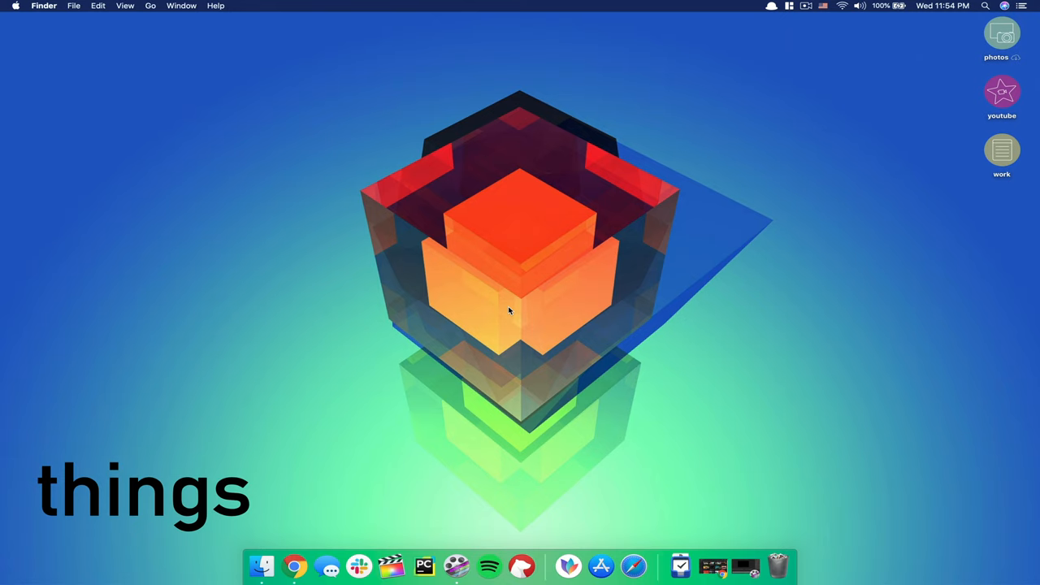
text(thing)
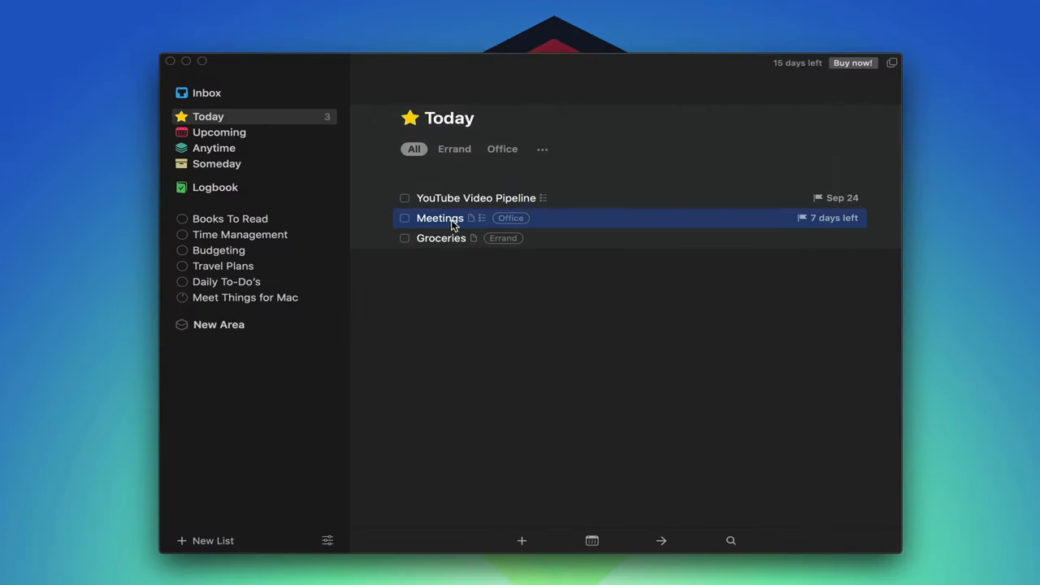
Create the Clear all emails to-do in Today, tagging it and adding 'messages as necessary'.
click(439, 218)
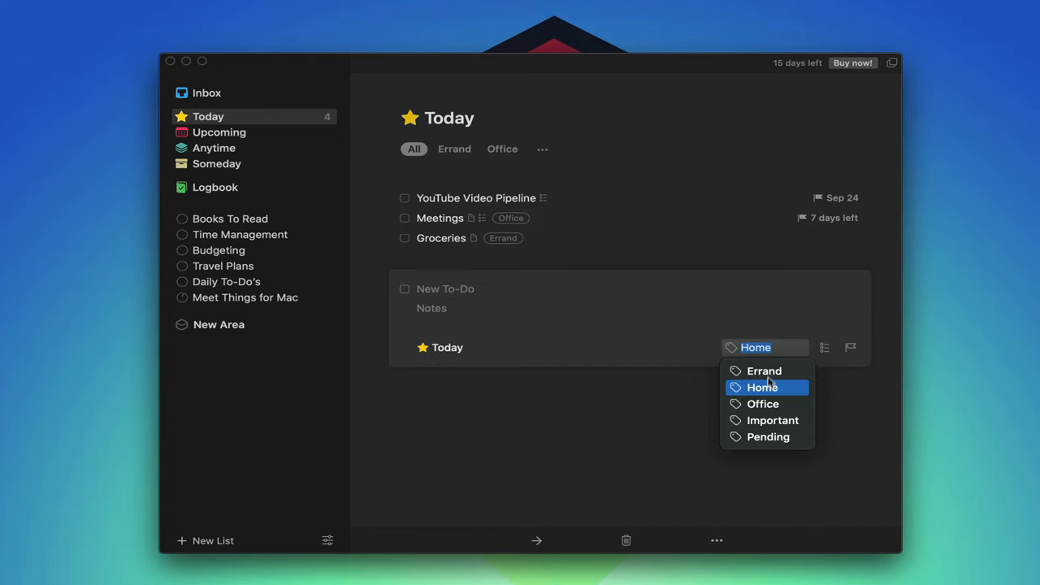
click(762, 404)
text(Archive)
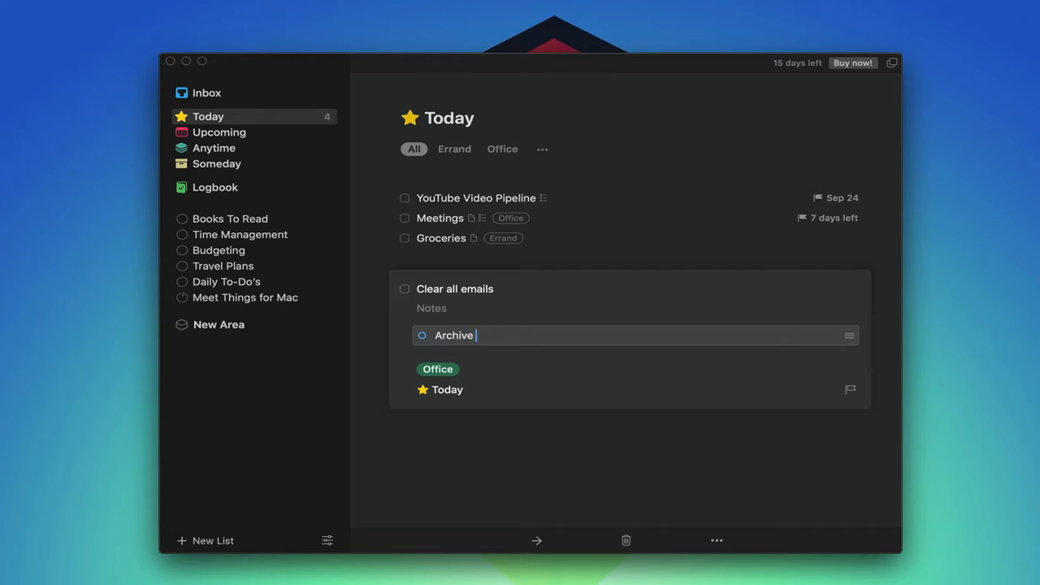
text(messages as necessary)
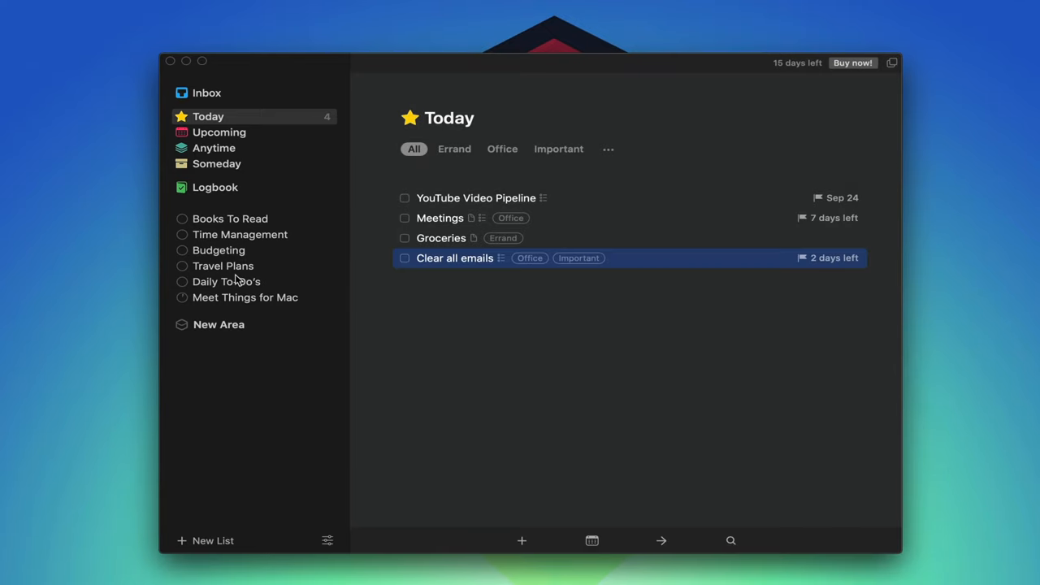
View the Daily To-Do's list, then scroll through the Upcoming schedule's months.
click(226, 281)
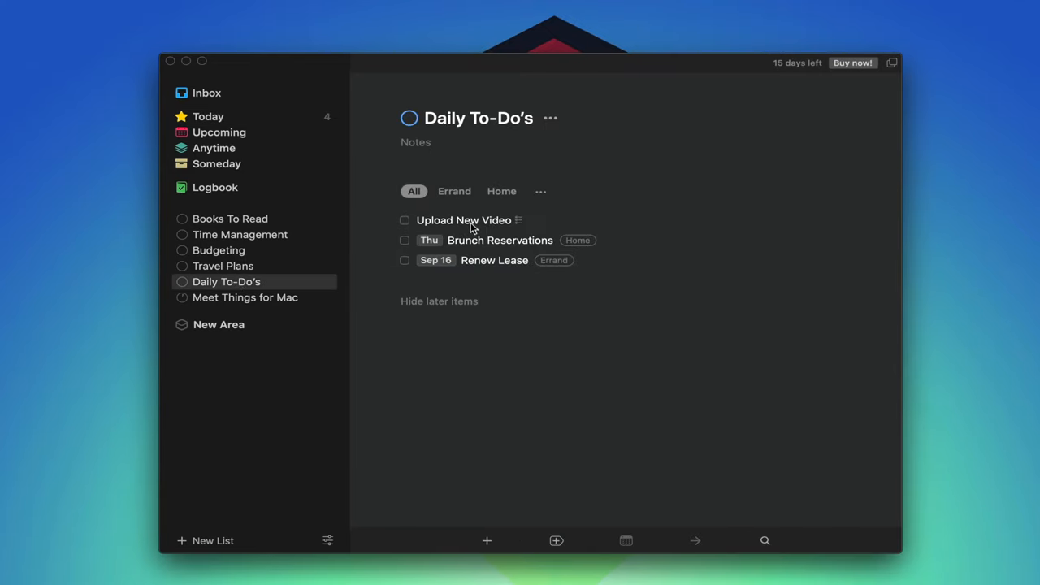
click(464, 221)
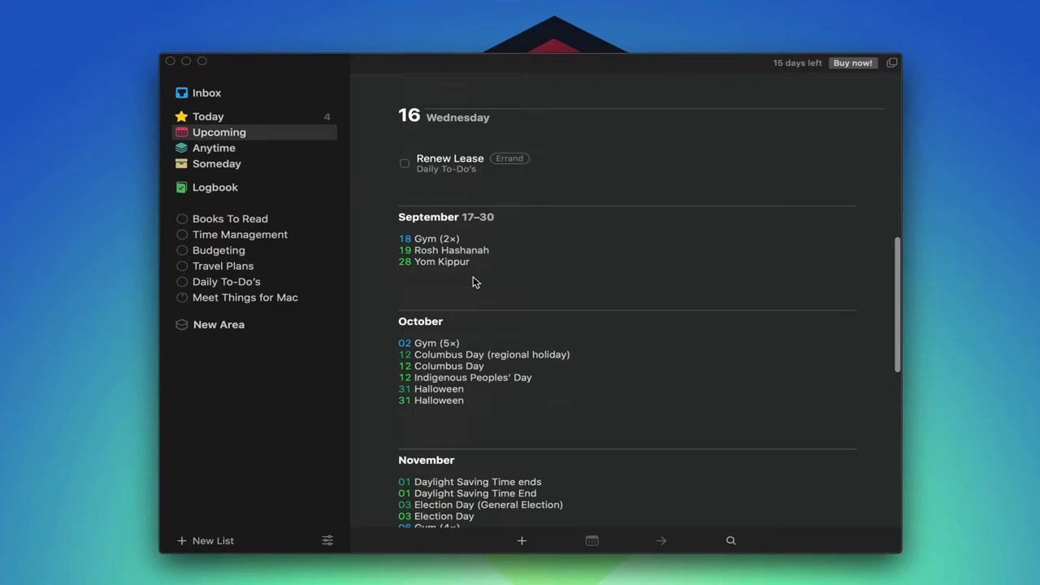
scroll(down, 3)
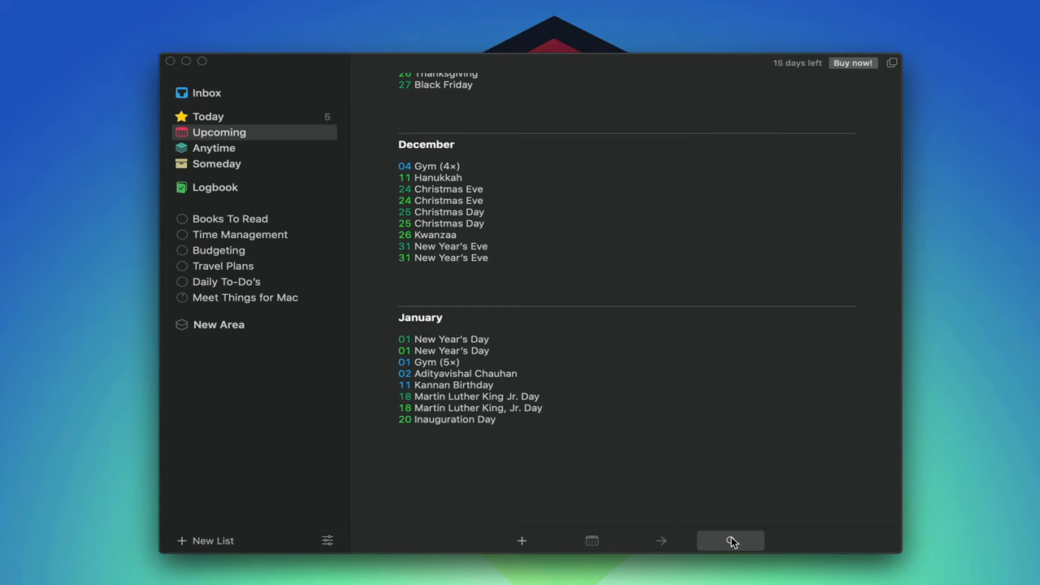
Search for 'sapie', expand the Sapiens to-do in Books To Read, then return to Today.
click(730, 540)
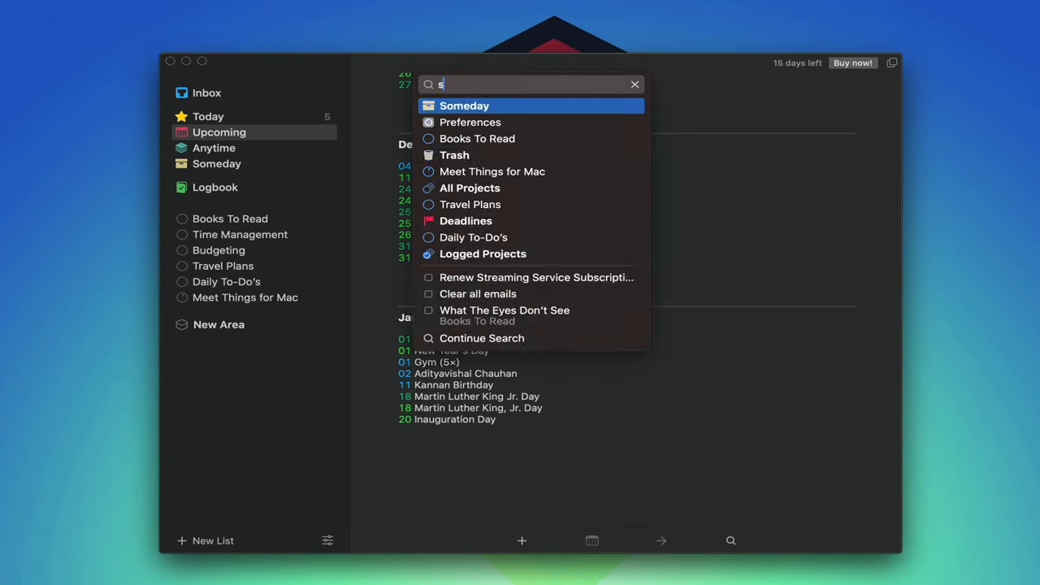
text(apie)
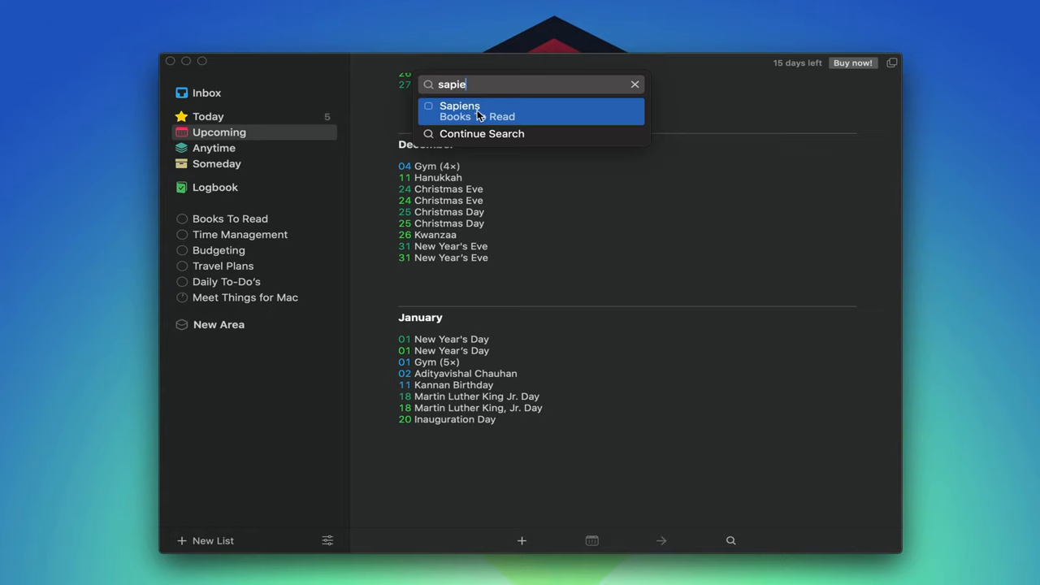
click(460, 110)
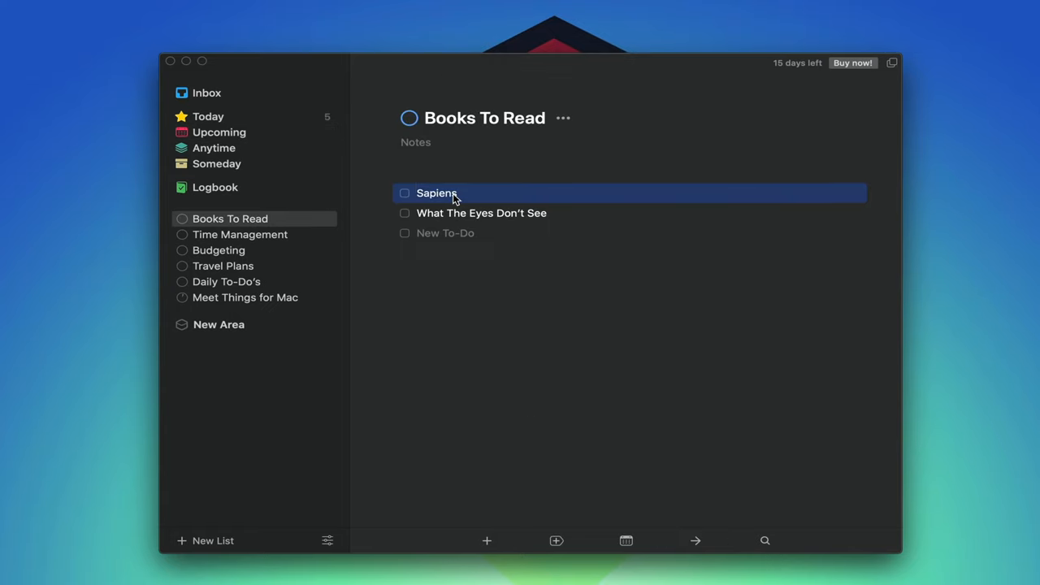
click(436, 192)
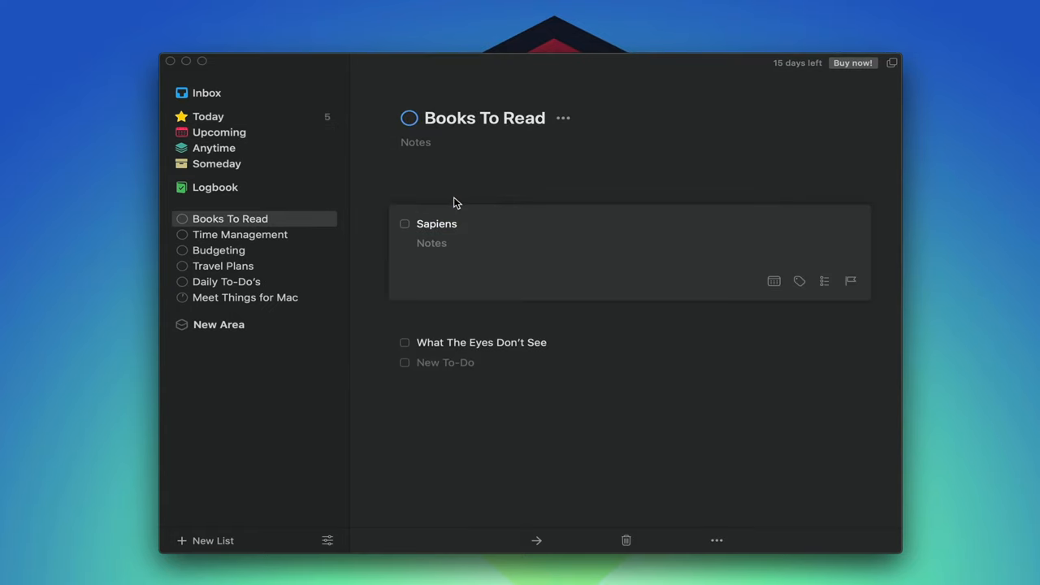
click(436, 223)
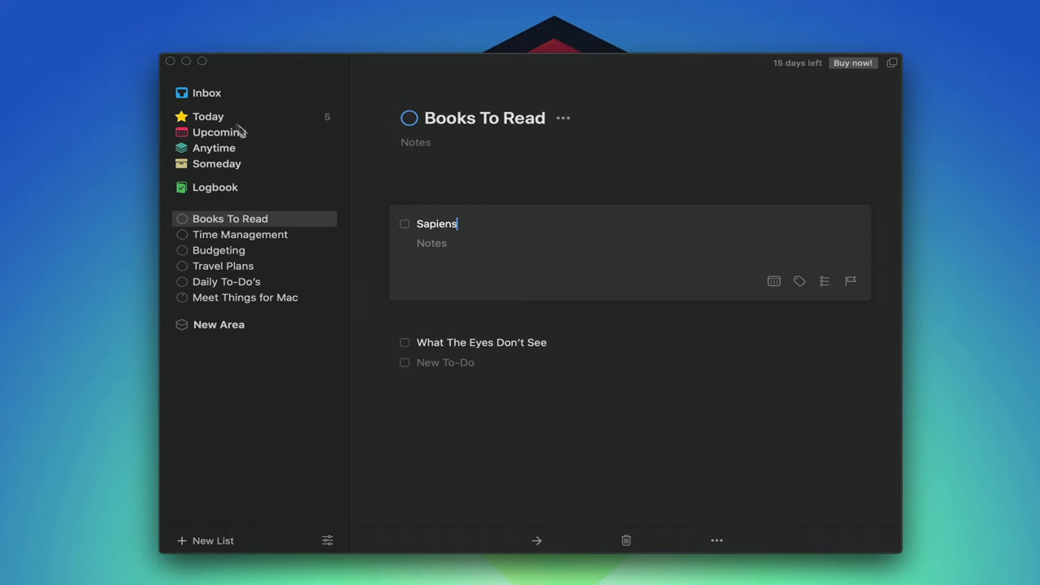
click(208, 117)
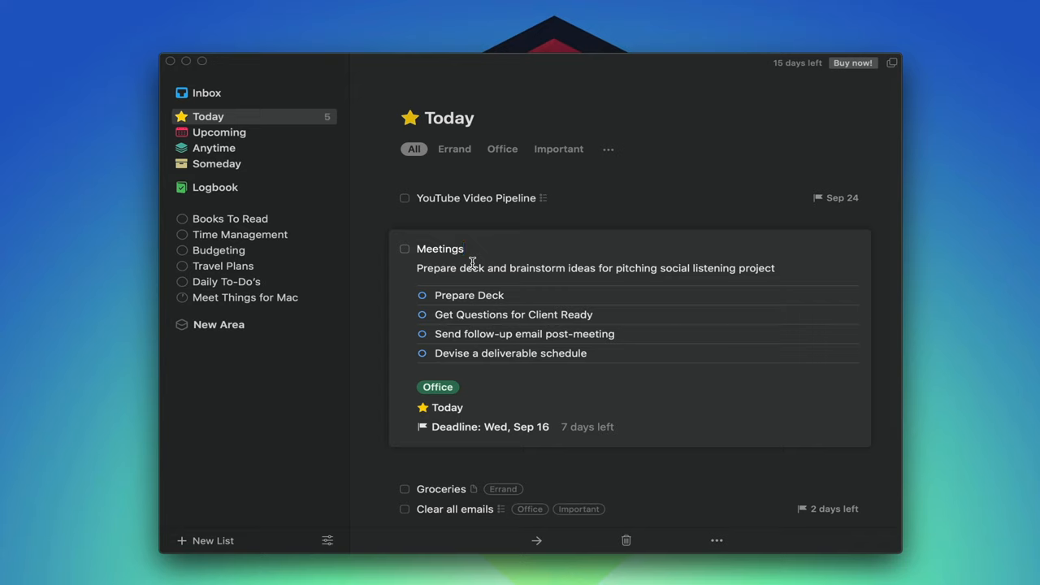
Expand the Meetings to-do and move the compact Things window toward the screen centre.
click(464, 248)
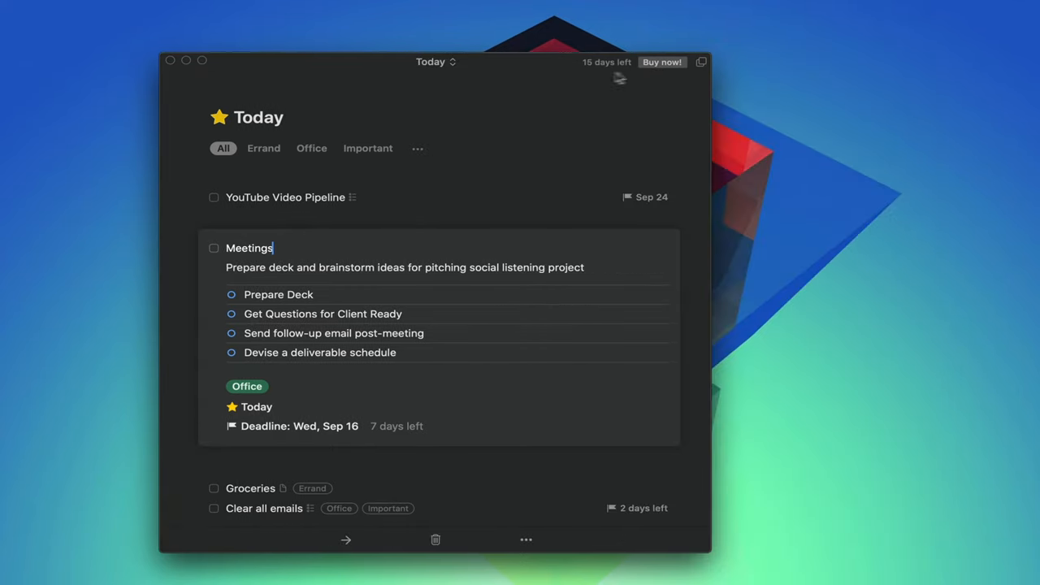
drag(437, 61, 537, 69)
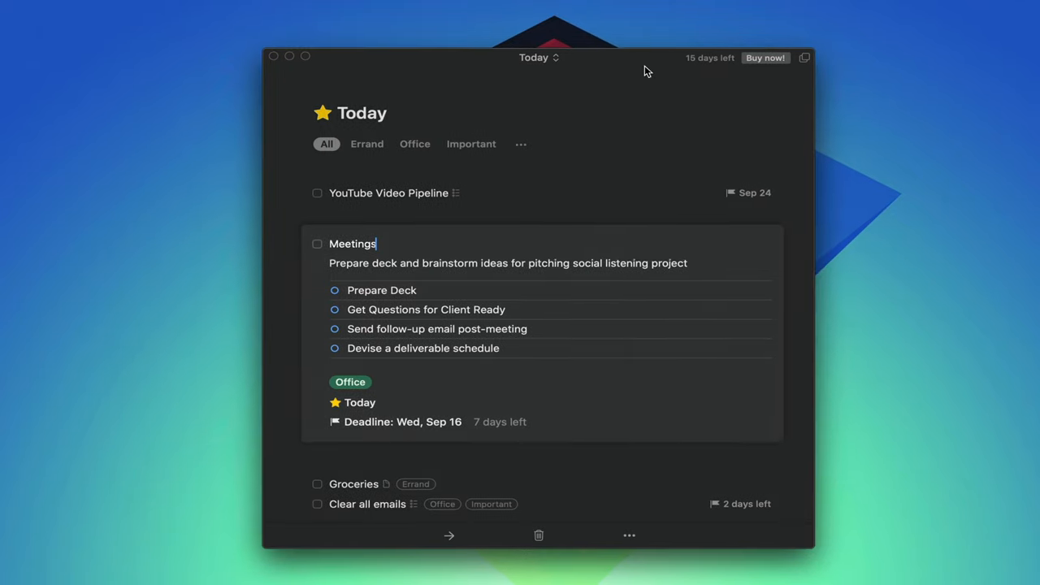